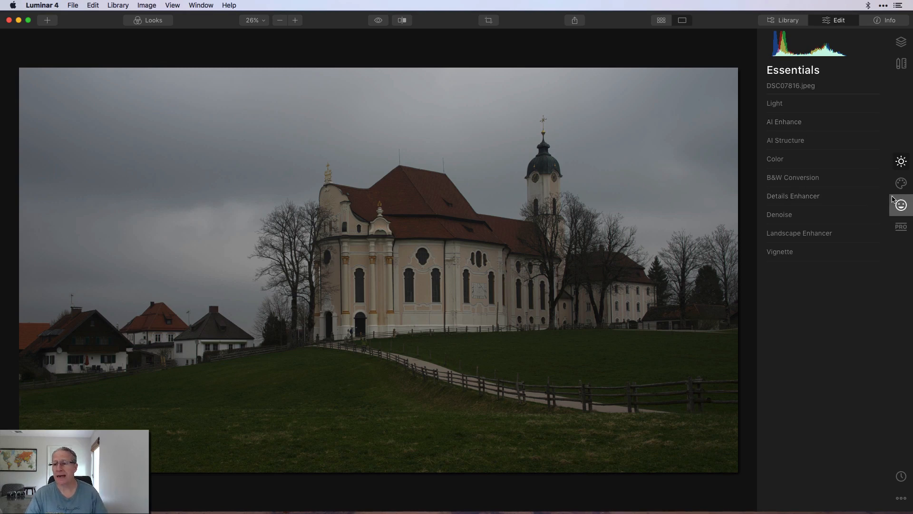
Replace the church's grey sky with the custom image sunset-sky-8.jpg in AI Sky Replacement.
{"action": "left_click", "coordinate": [900, 183]}
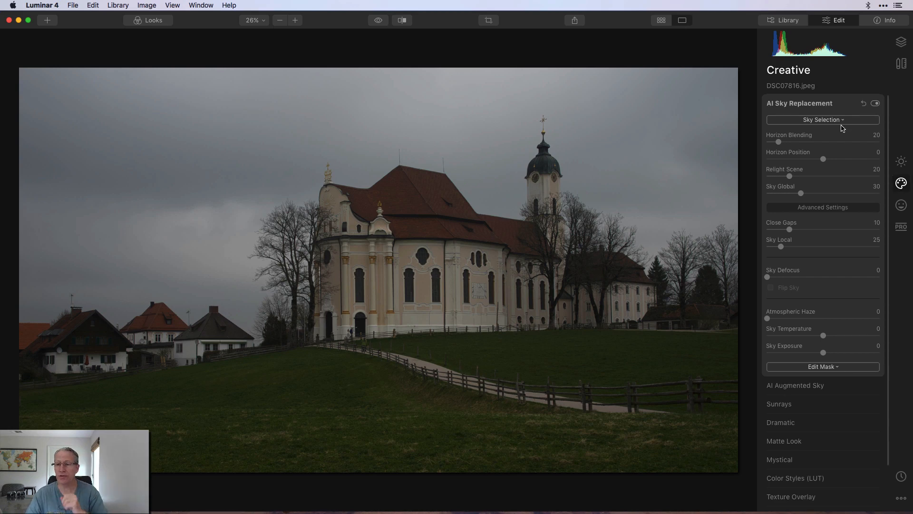
{"action": "left_click", "coordinate": [823, 120]}
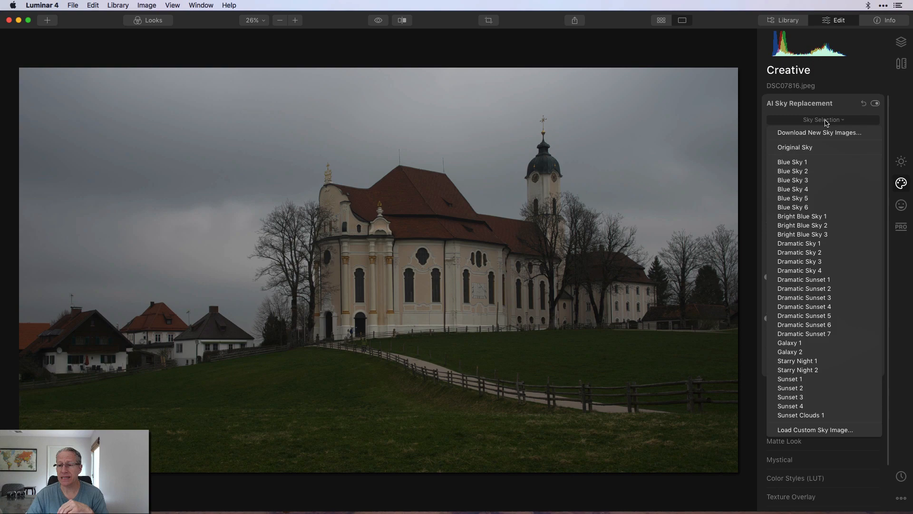
{"action": "left_click", "coordinate": [814, 429]}
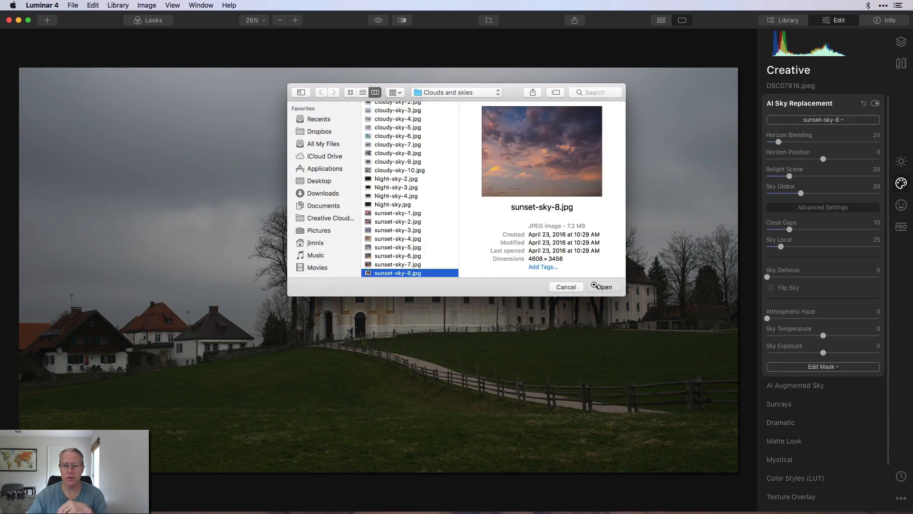
{"action": "left_click", "coordinate": [603, 286]}
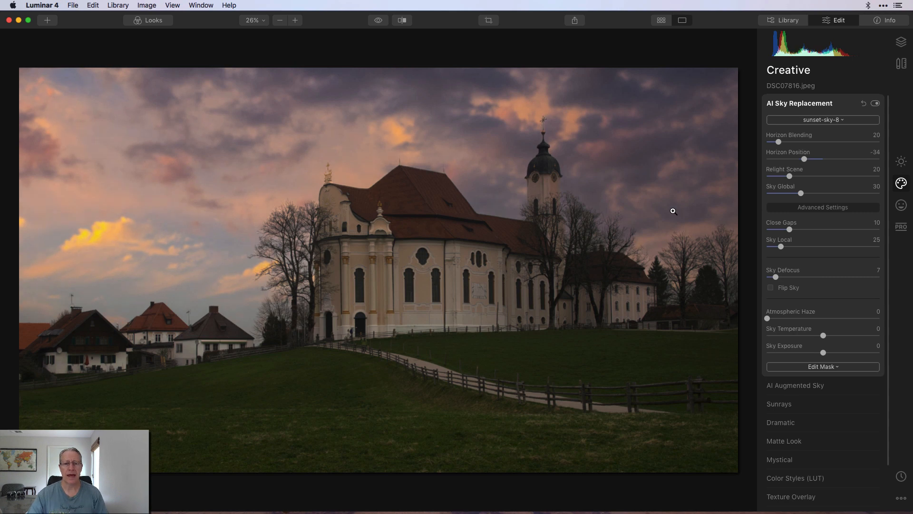
{"action": "mouse_move", "coordinate": [383, 129]}
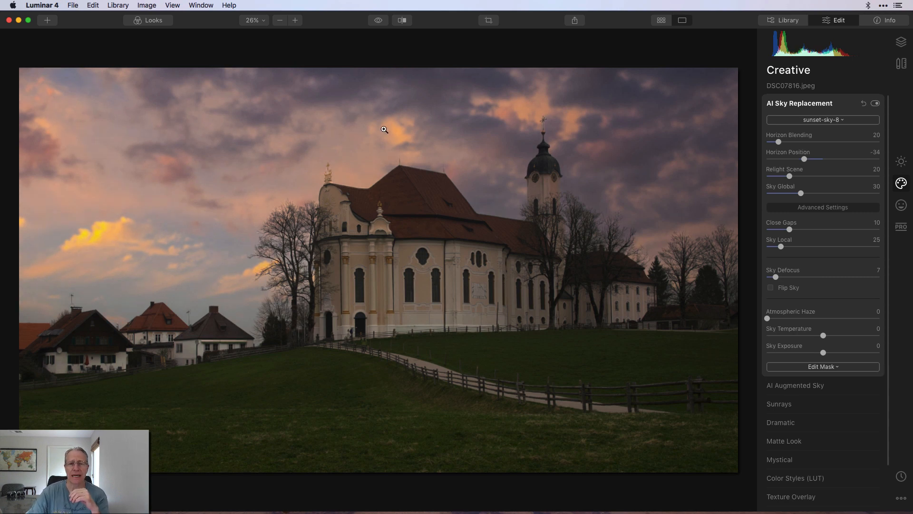
{"action": "left_click", "coordinate": [377, 20]}
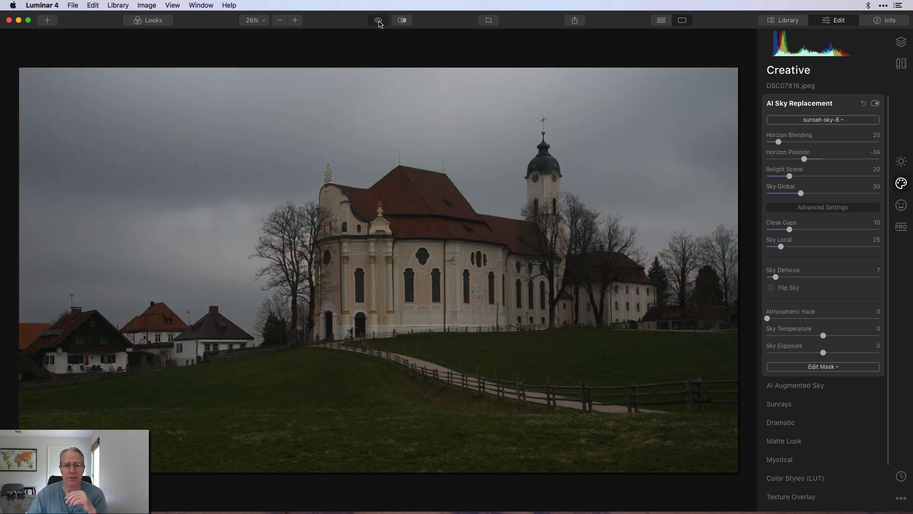
{"action": "left_click", "coordinate": [377, 21]}
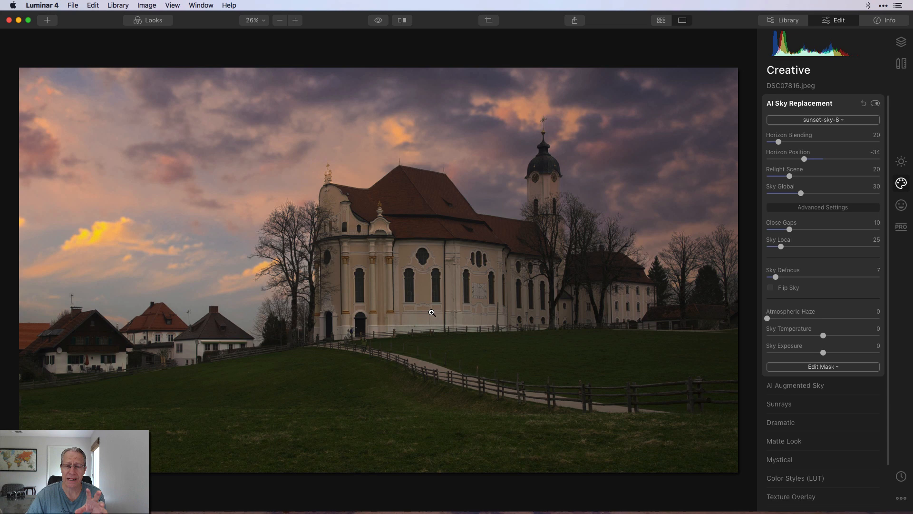
{"action": "mouse_move", "coordinate": [755, 206]}
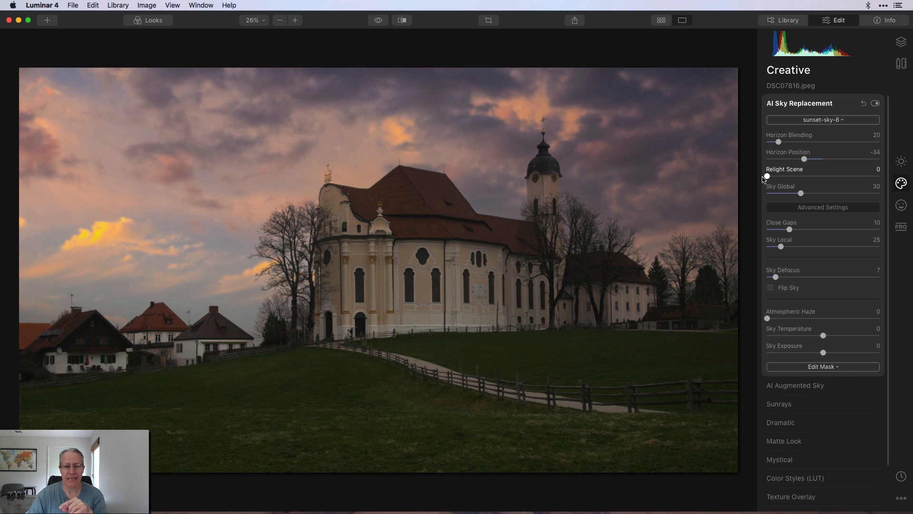
{"action": "mouse_move", "coordinate": [780, 171]}
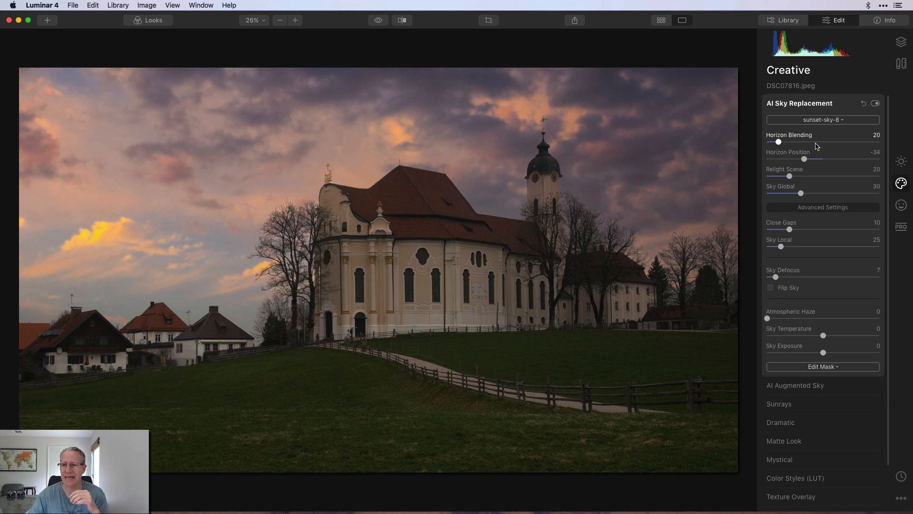
{"action": "mouse_move", "coordinate": [900, 161]}
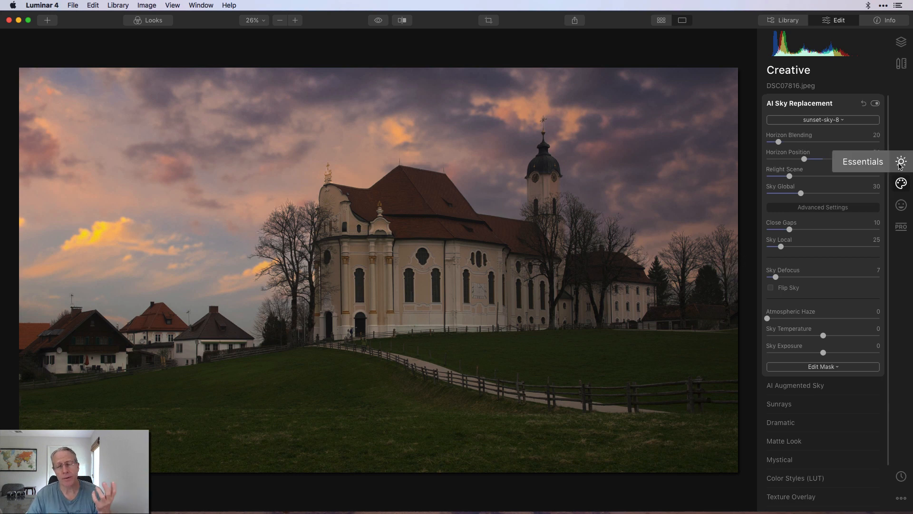
Check the Essentials Light settings, then switch to the Professional tools for Adjustable Gradient.
{"action": "left_click", "coordinate": [900, 162]}
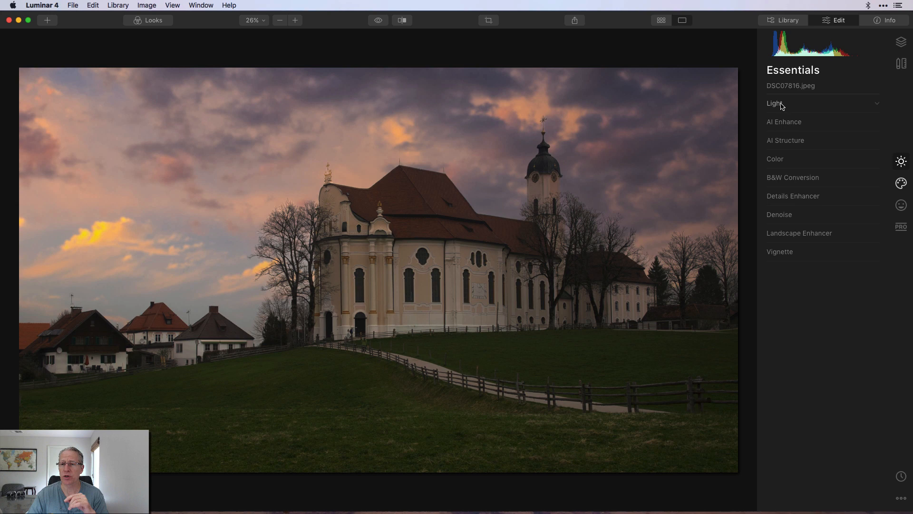
{"action": "left_click", "coordinate": [774, 103]}
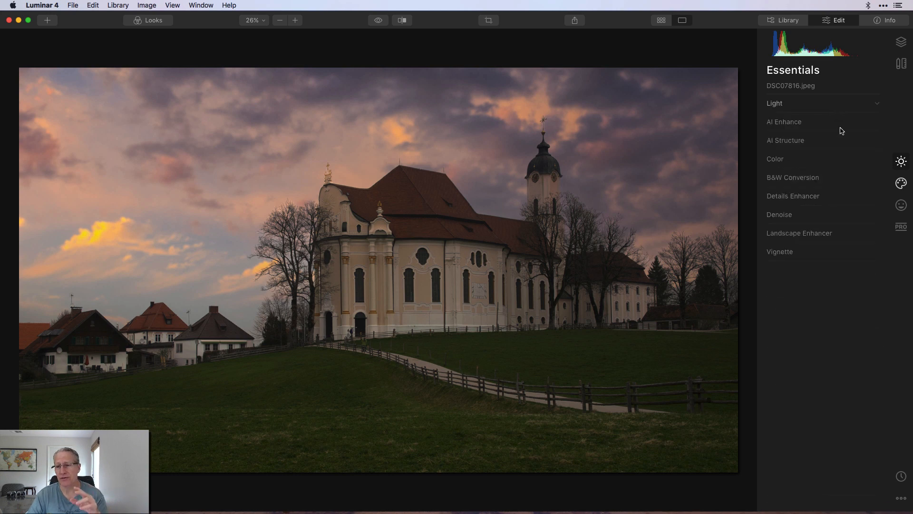
{"action": "left_click", "coordinate": [900, 226]}
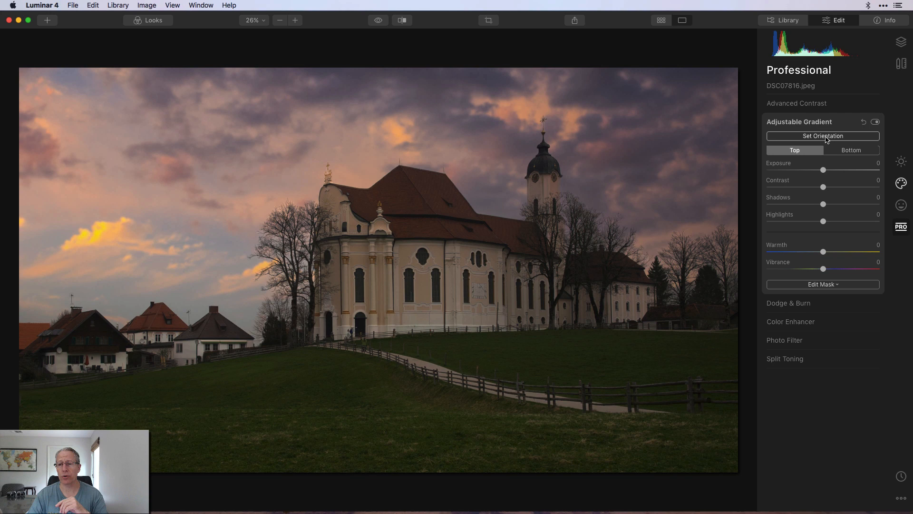
Set the gradient's orientation tilted across the church and hillside, and confirm it.
{"action": "left_click", "coordinate": [822, 135]}
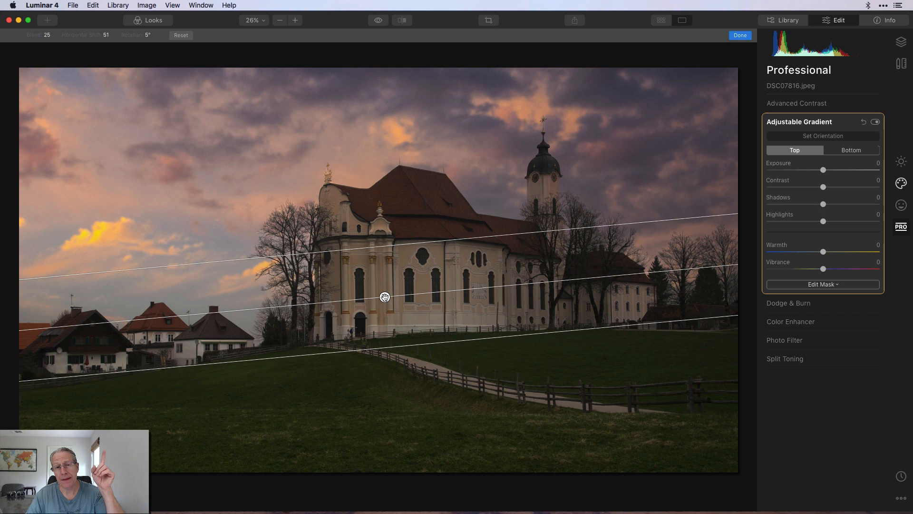
{"action": "mouse_move", "coordinate": [421, 349]}
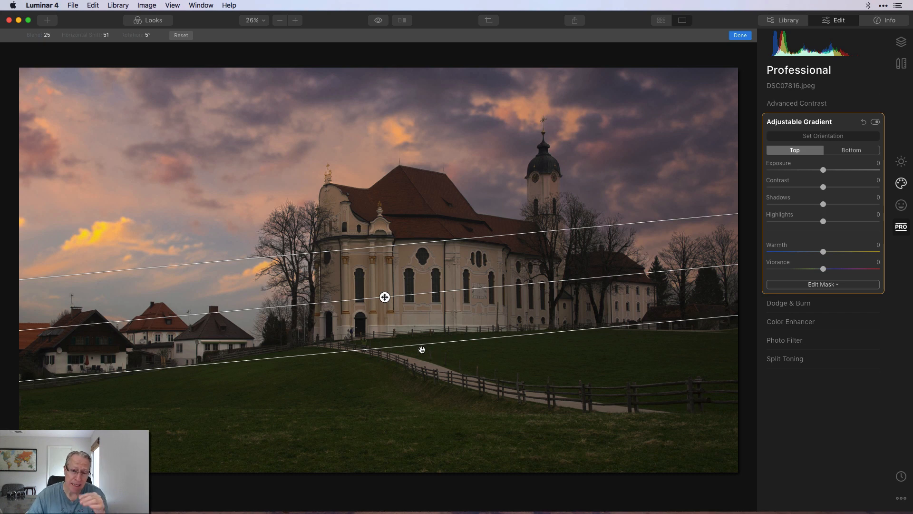
{"action": "mouse_move", "coordinate": [456, 429]}
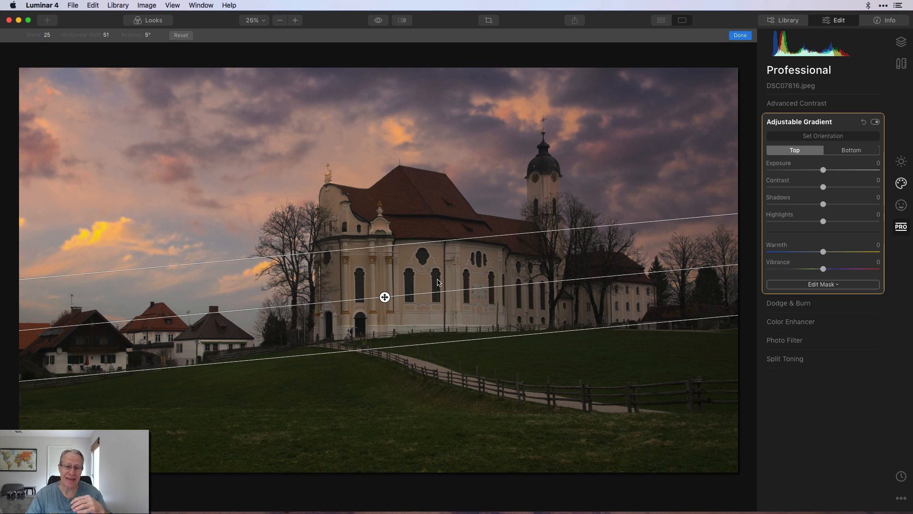
{"action": "mouse_move", "coordinate": [444, 294]}
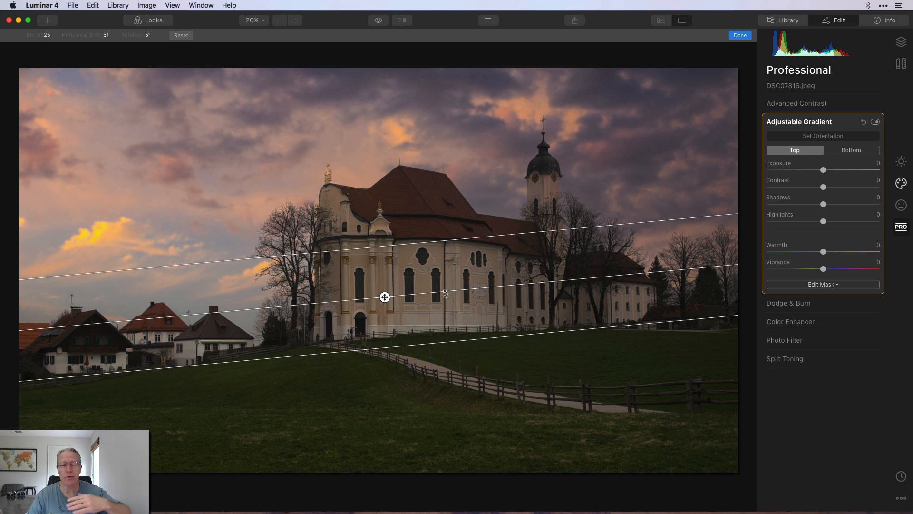
{"action": "mouse_move", "coordinate": [440, 227]}
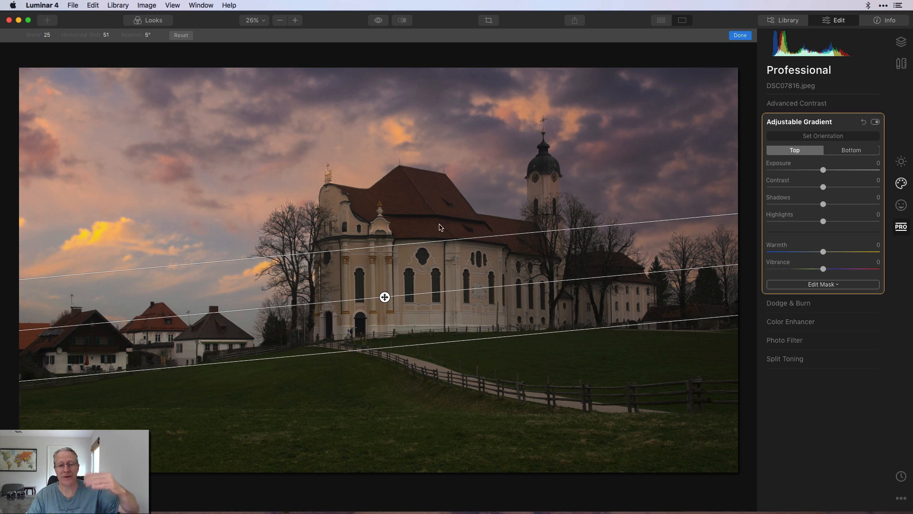
{"action": "mouse_move", "coordinate": [589, 166]}
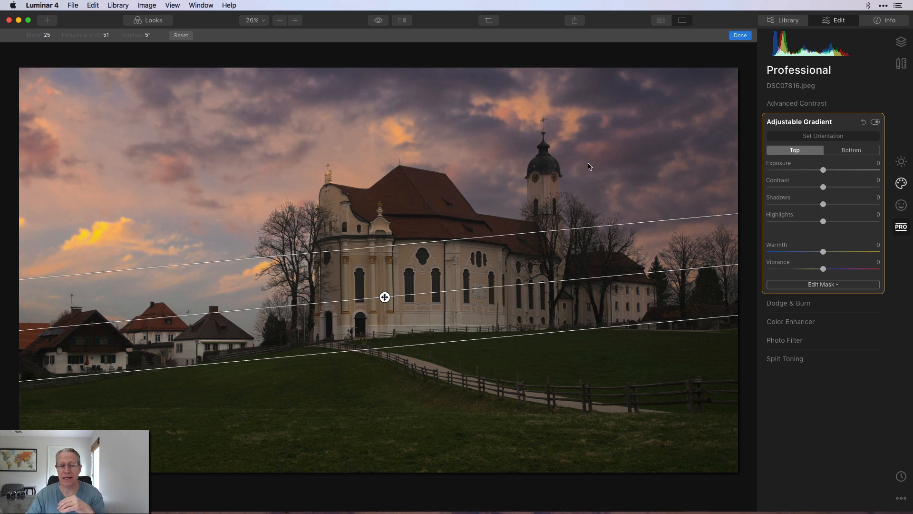
{"action": "mouse_move", "coordinate": [699, 104]}
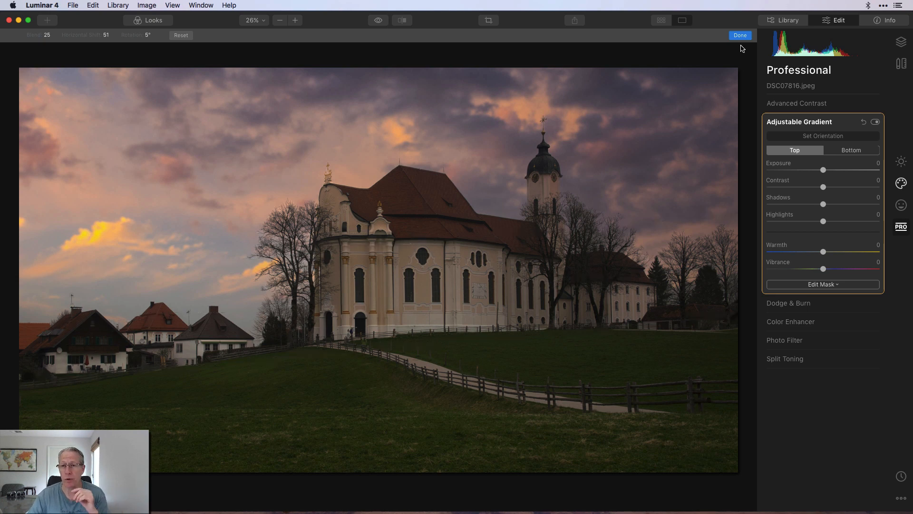
{"action": "left_click", "coordinate": [740, 35]}
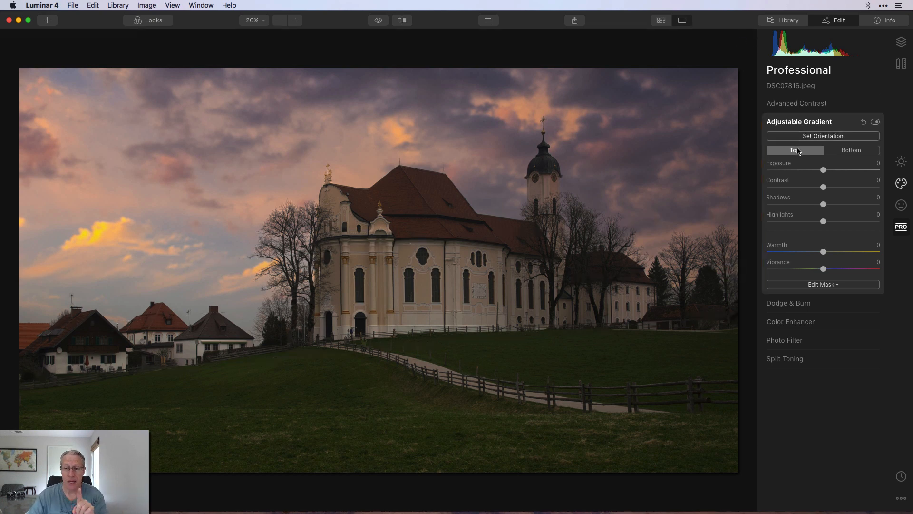
Select the gradient's Bottom half and readjust its placement on the photo.
{"action": "left_click", "coordinate": [851, 150]}
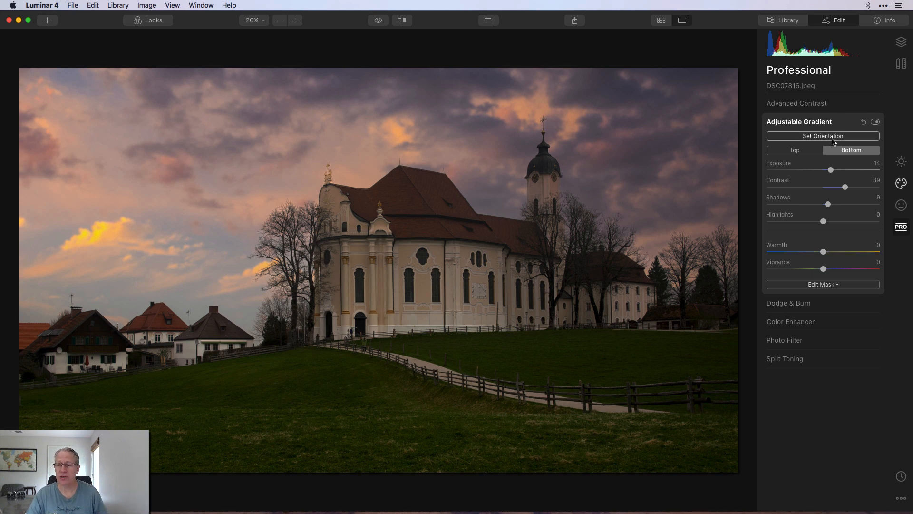
{"action": "left_click", "coordinate": [822, 135]}
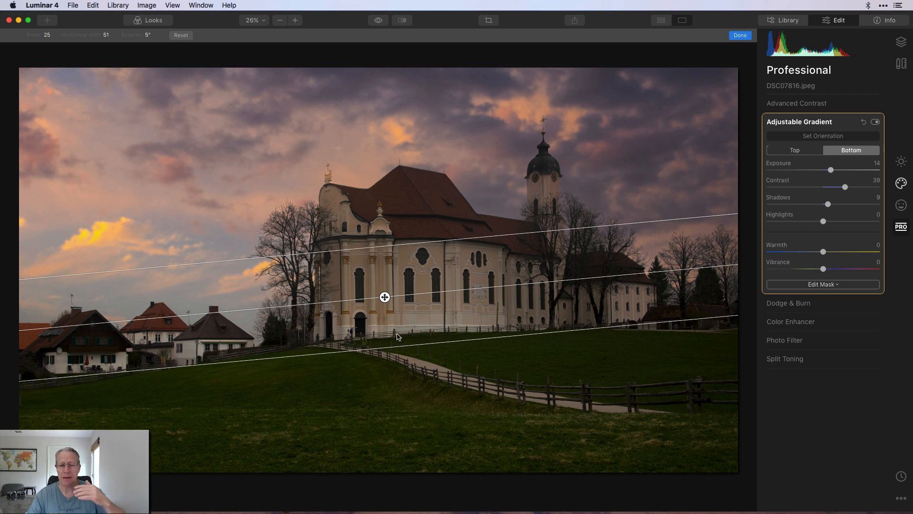
{"action": "left_click", "coordinate": [740, 34]}
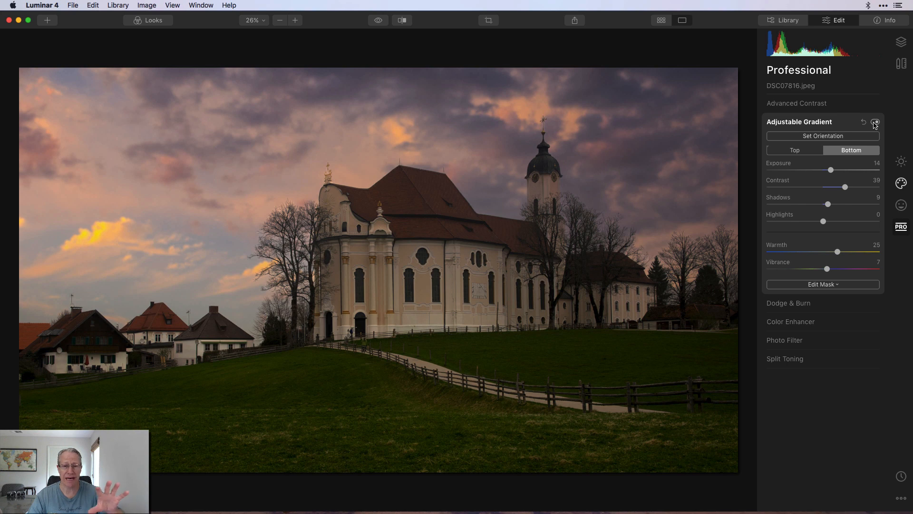
Toggle the Adjustable Gradient's visibility off and back on to compare the foreground.
{"action": "left_click", "coordinate": [875, 122]}
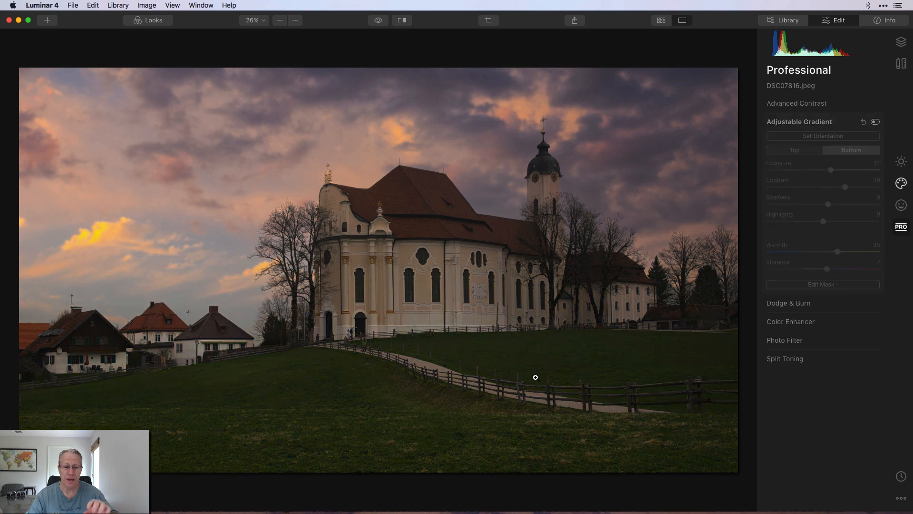
{"action": "mouse_move", "coordinate": [490, 413]}
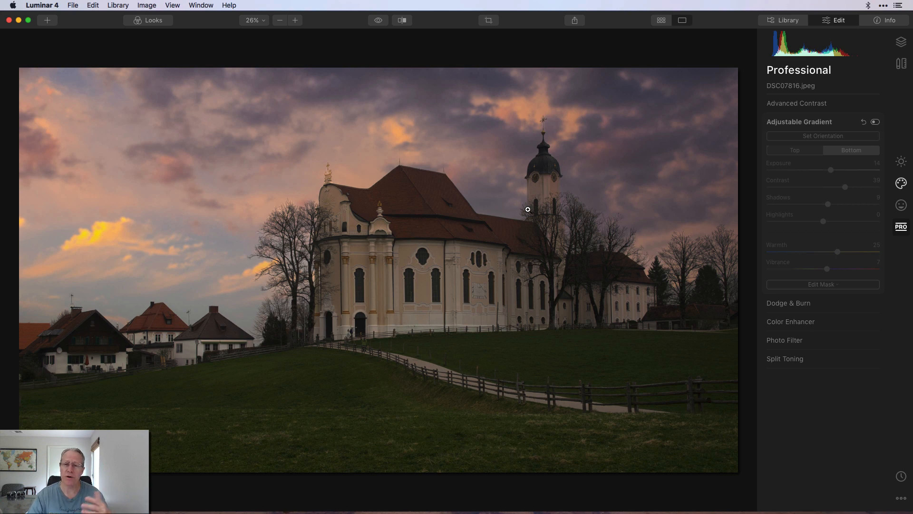
{"action": "left_click", "coordinate": [875, 122]}
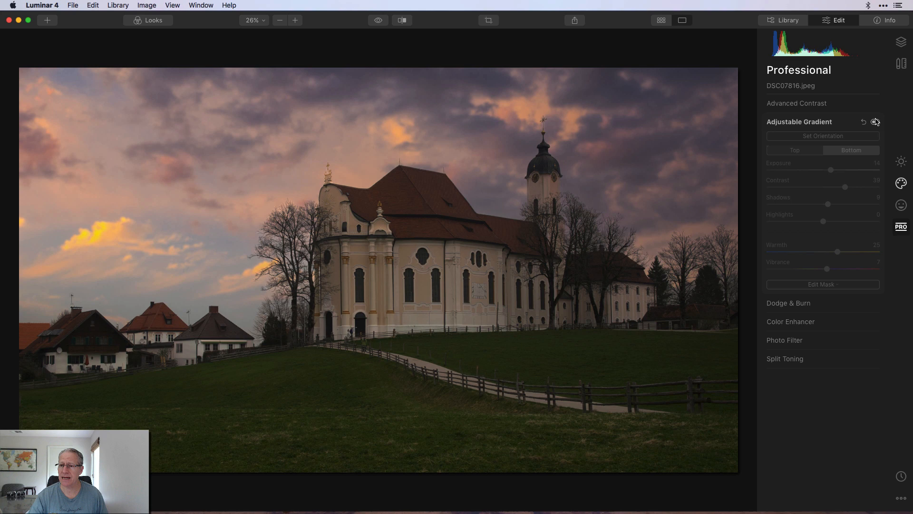
{"action": "left_click", "coordinate": [874, 121]}
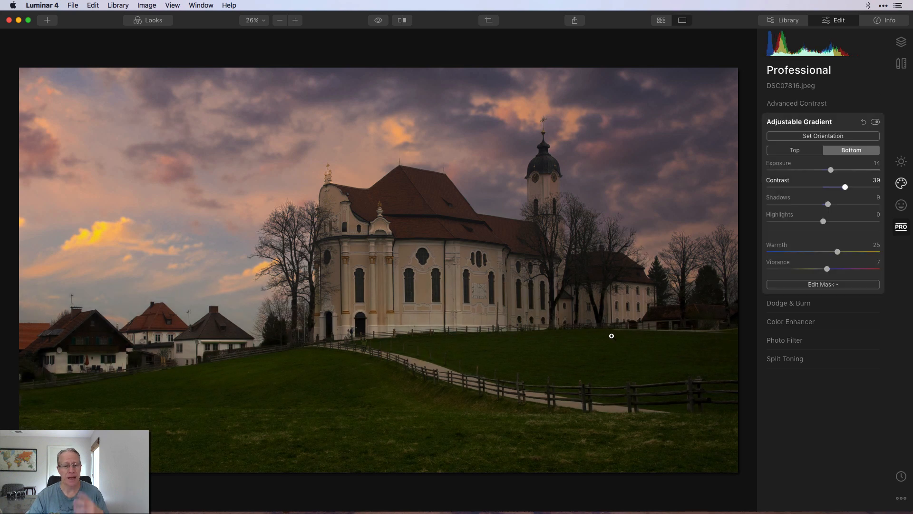
{"action": "mouse_move", "coordinate": [366, 32]}
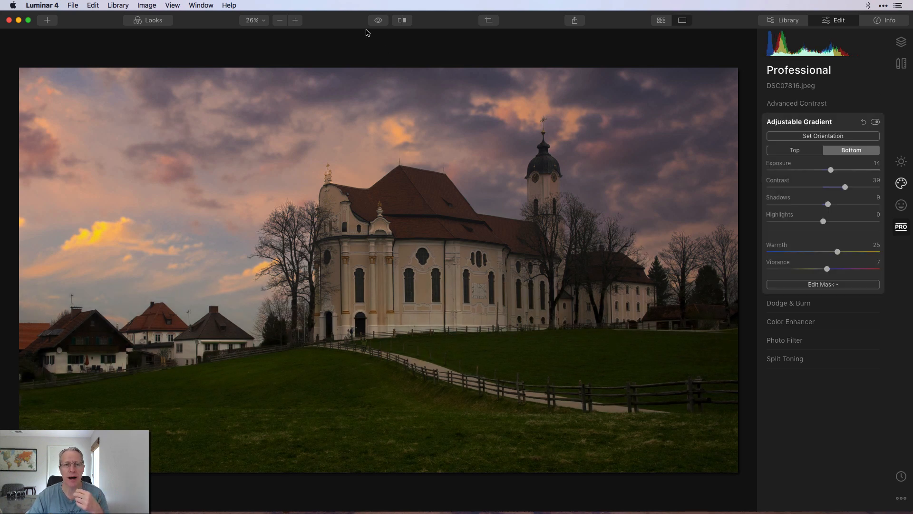
{"action": "left_click", "coordinate": [402, 20]}
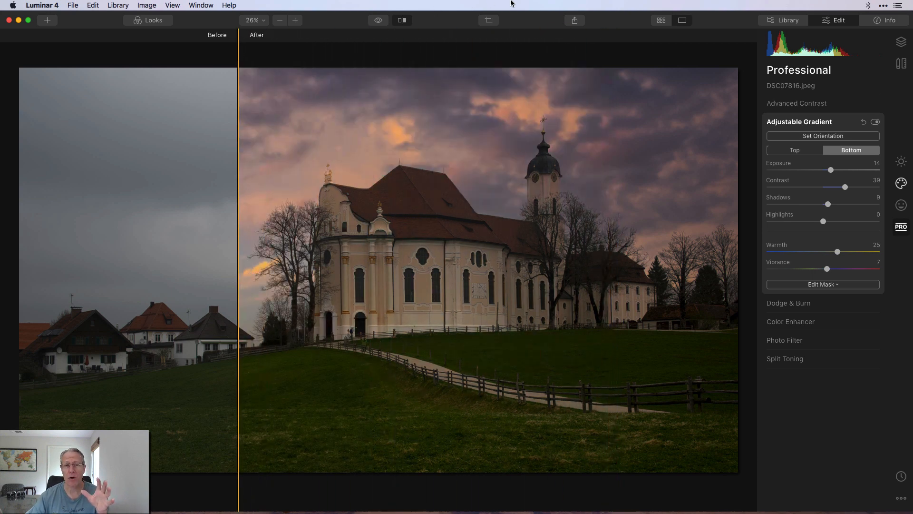
{"action": "left_click", "coordinate": [401, 20]}
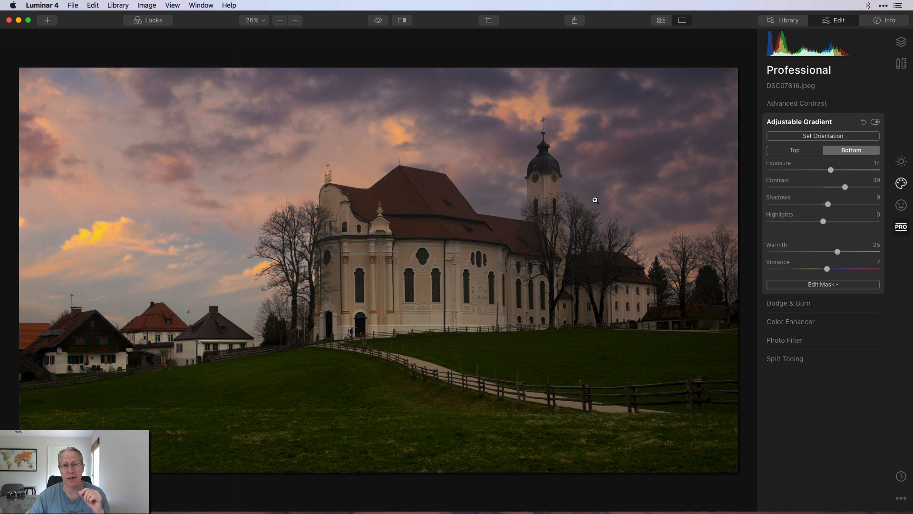
{"action": "mouse_move", "coordinate": [672, 237]}
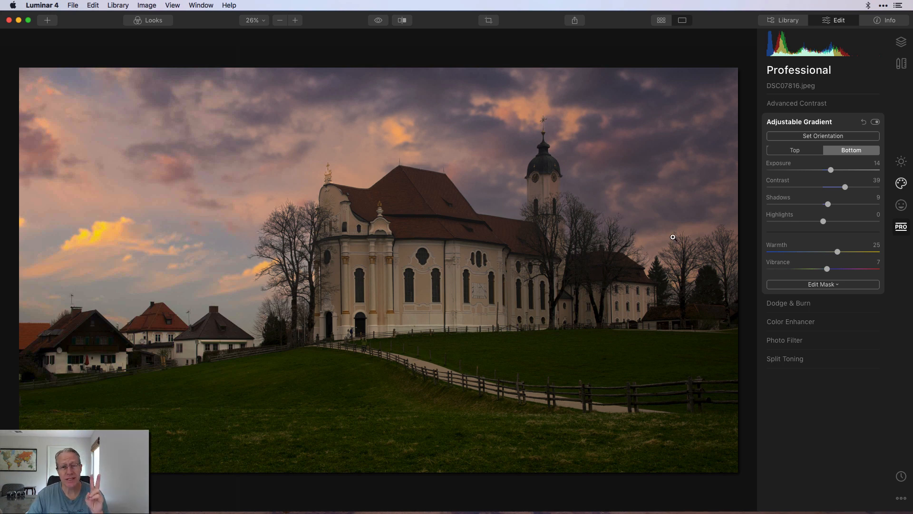
{"action": "mouse_move", "coordinate": [795, 59]}
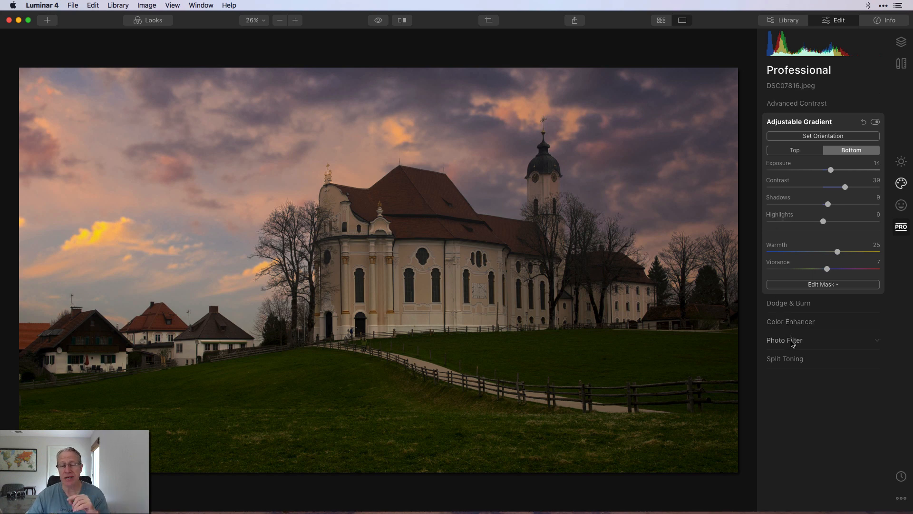
Add a Photo Filter (Amount 15, Hue 23, Saturation 100) and open its mask options.
{"action": "left_click", "coordinate": [784, 340]}
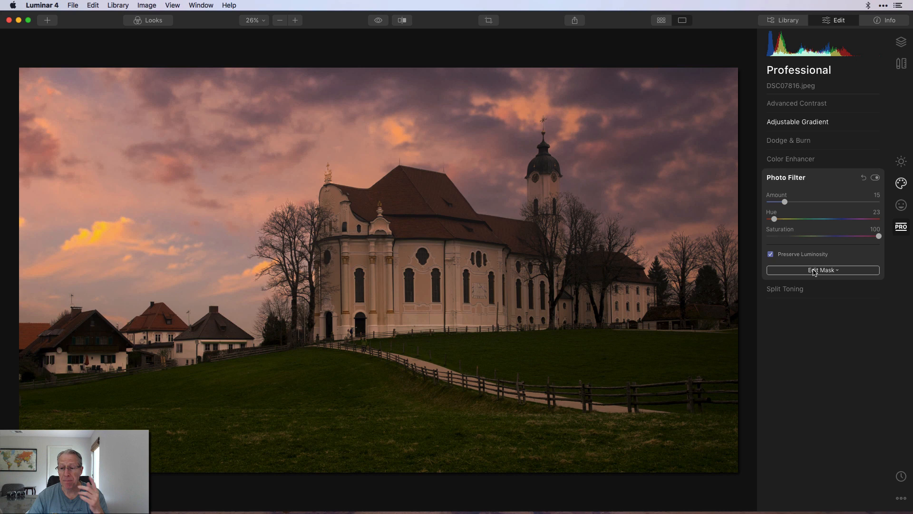
{"action": "left_click", "coordinate": [822, 269]}
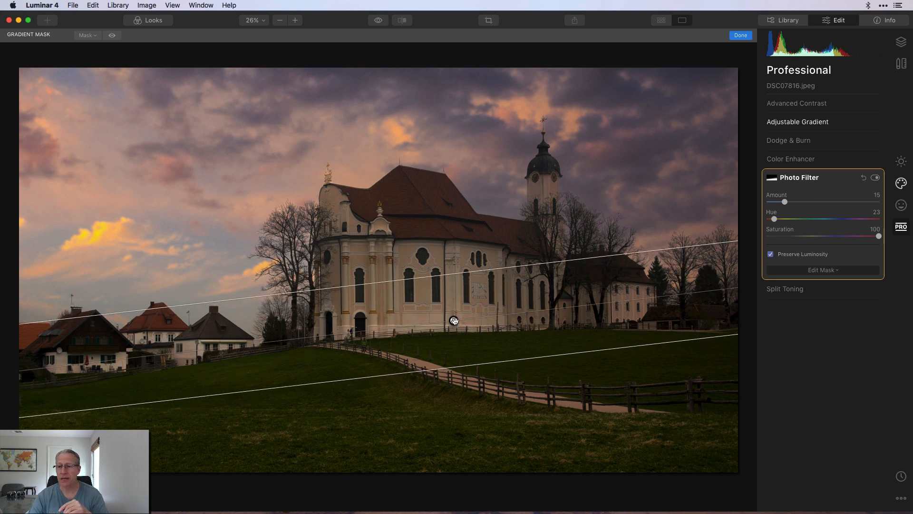
{"action": "mouse_move", "coordinate": [388, 245]}
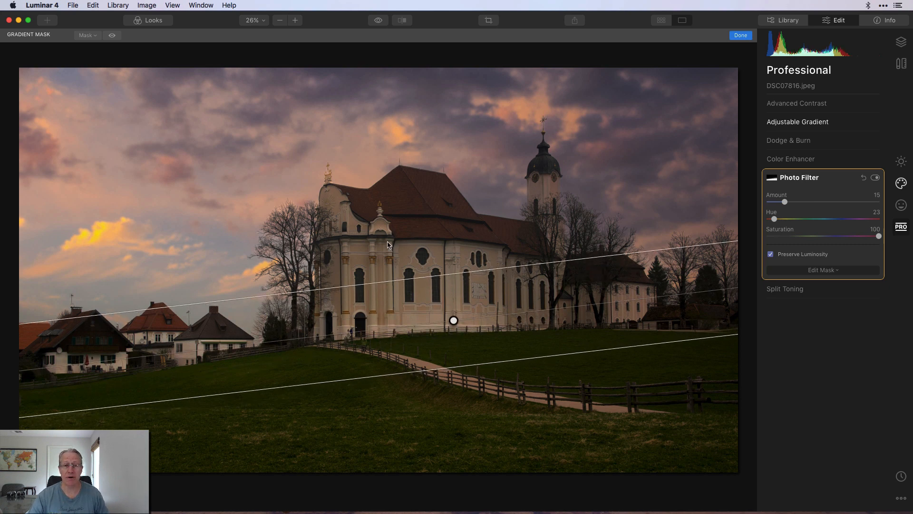
Confirm a gradient mask across the lower half, then reopen the filter's mask options.
{"action": "left_click", "coordinate": [112, 35]}
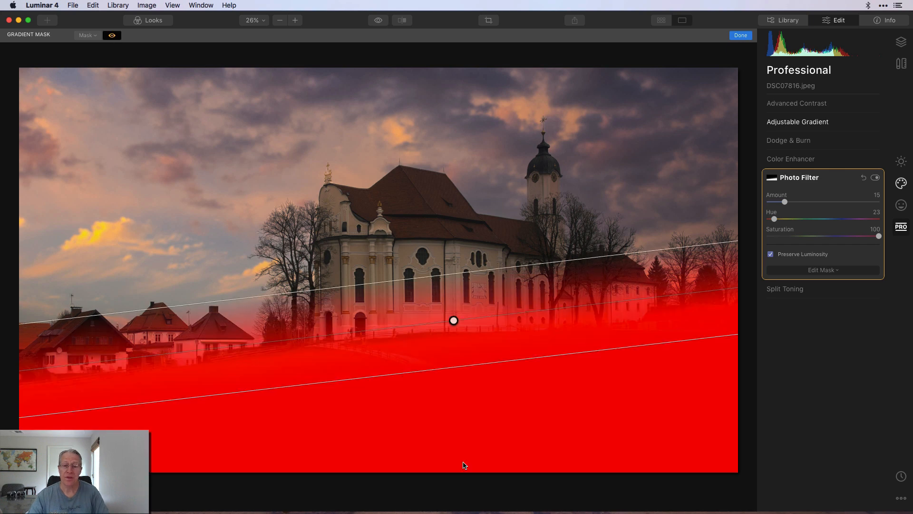
{"action": "mouse_move", "coordinate": [543, 425]}
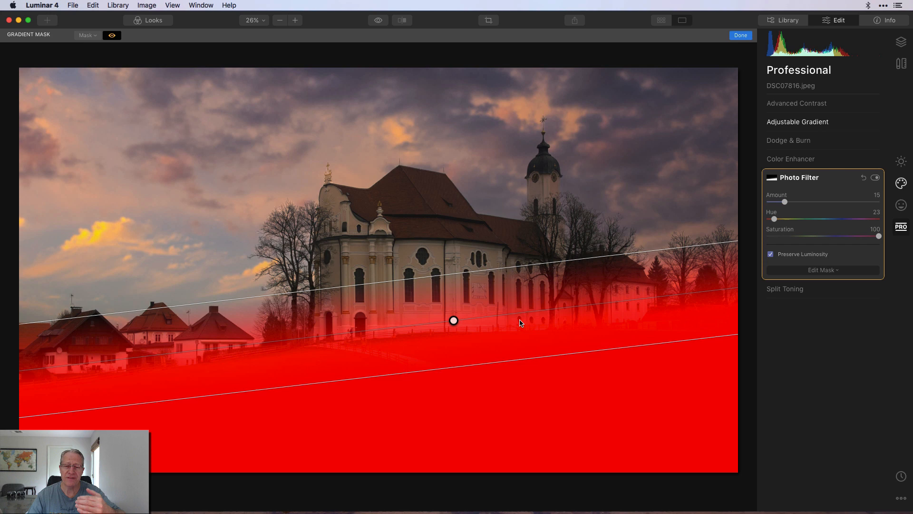
{"action": "mouse_move", "coordinate": [518, 294]}
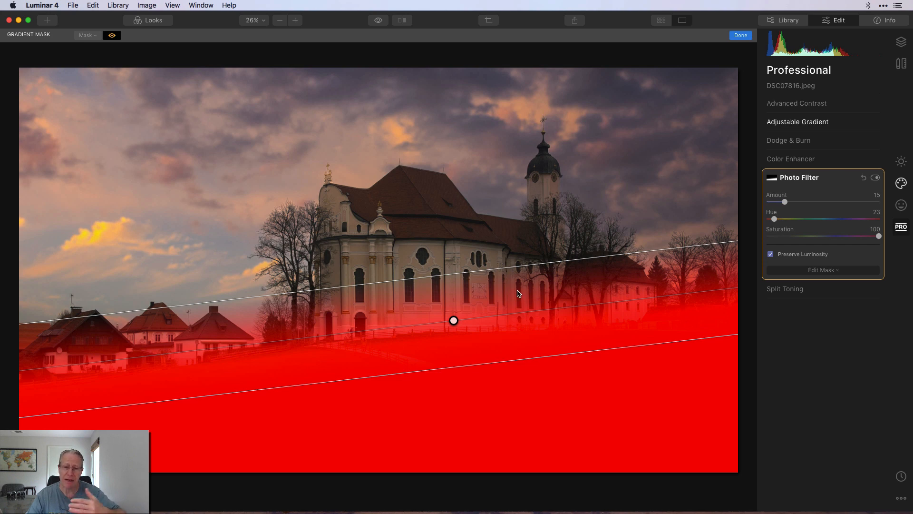
{"action": "mouse_move", "coordinate": [513, 272]}
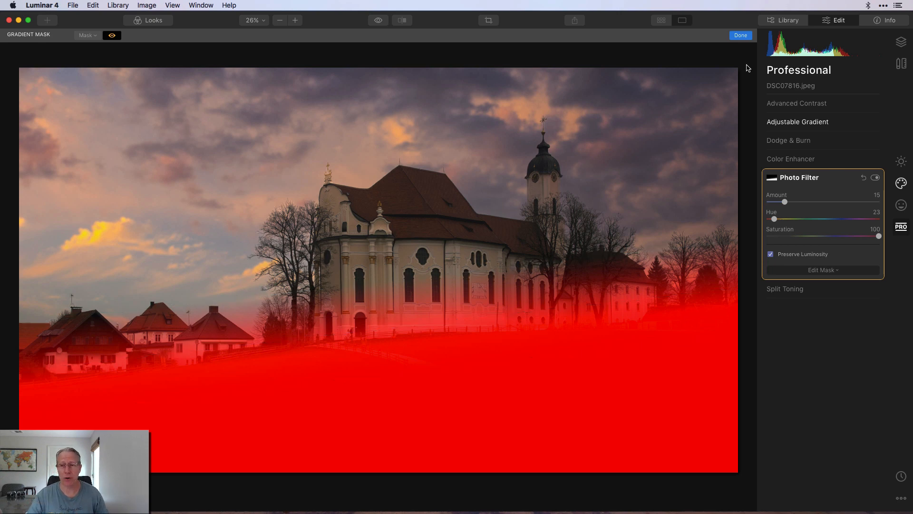
{"action": "left_click", "coordinate": [740, 35]}
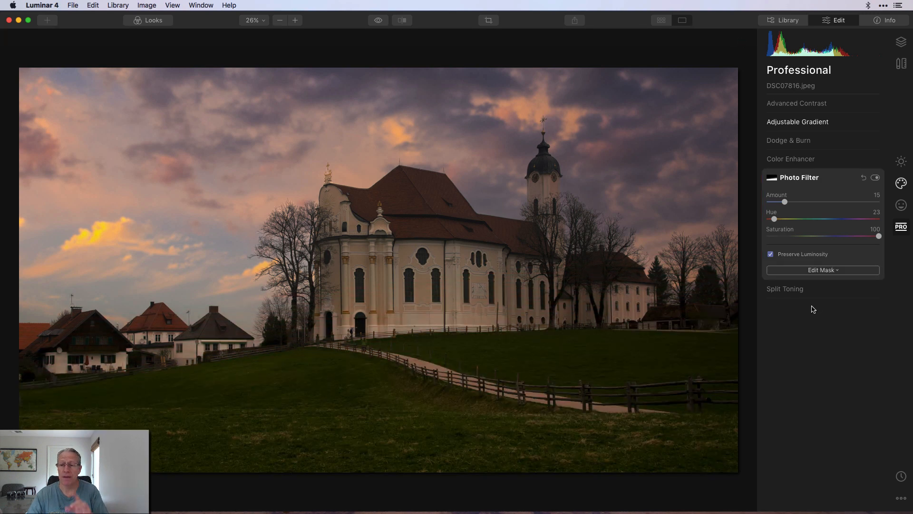
{"action": "mouse_move", "coordinate": [513, 397]}
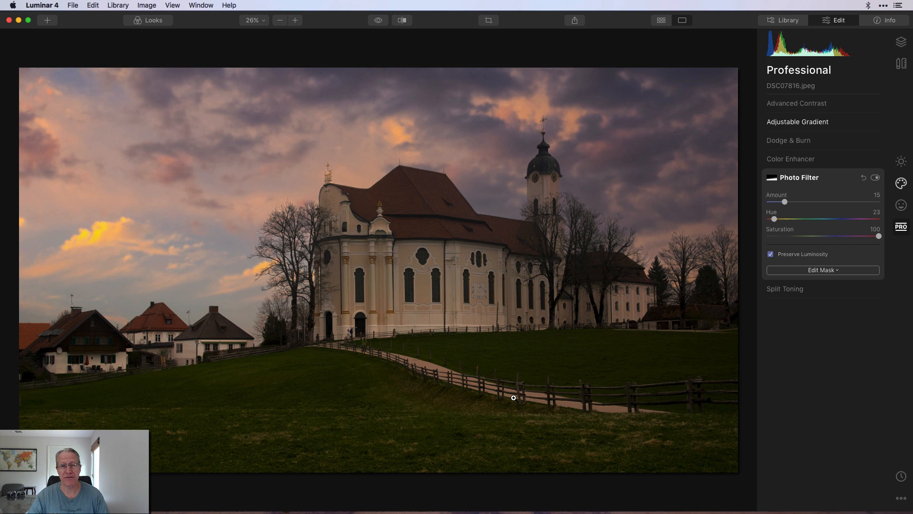
{"action": "mouse_move", "coordinate": [543, 378]}
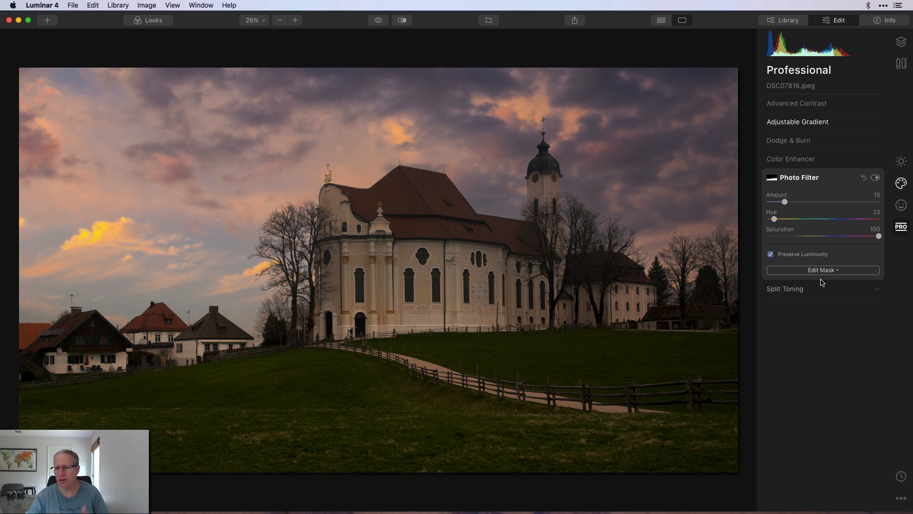
{"action": "left_click", "coordinate": [821, 270]}
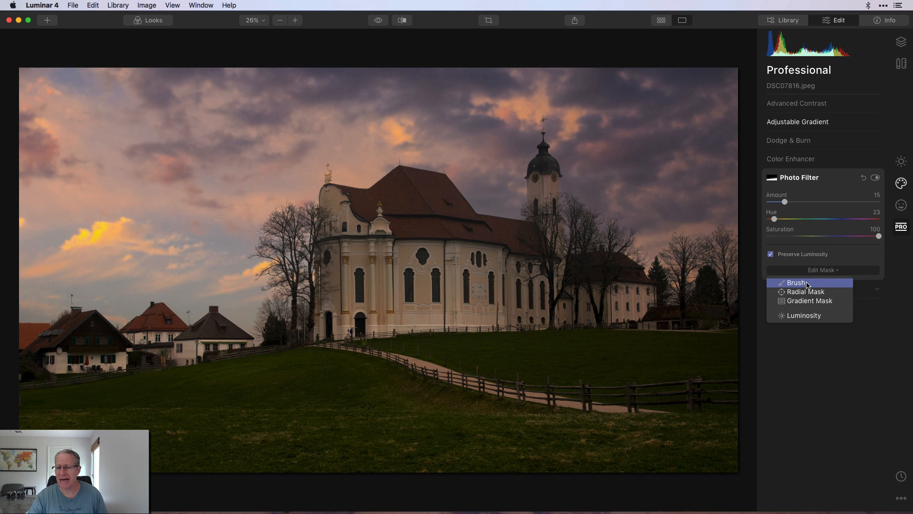
Erase parts of the filter mask with a 59% opacity brush and confirm.
{"action": "left_click", "coordinate": [796, 283]}
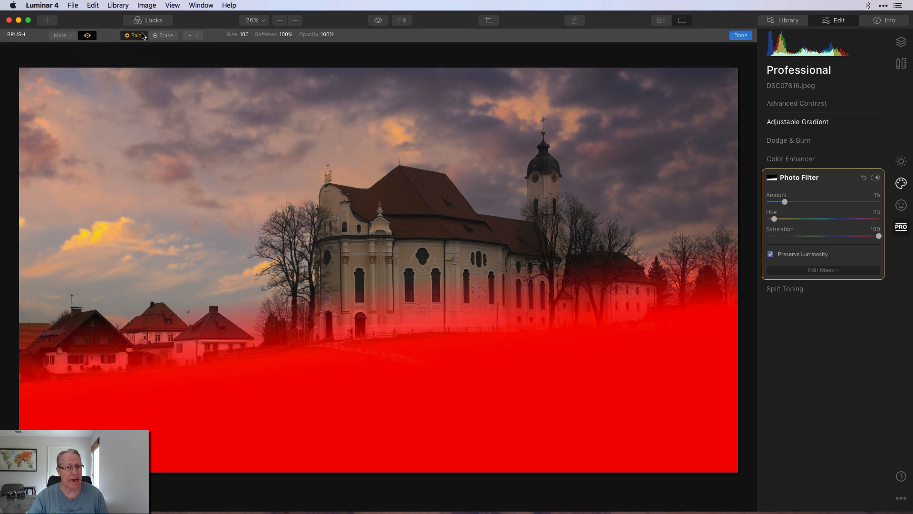
{"action": "left_click", "coordinate": [165, 35]}
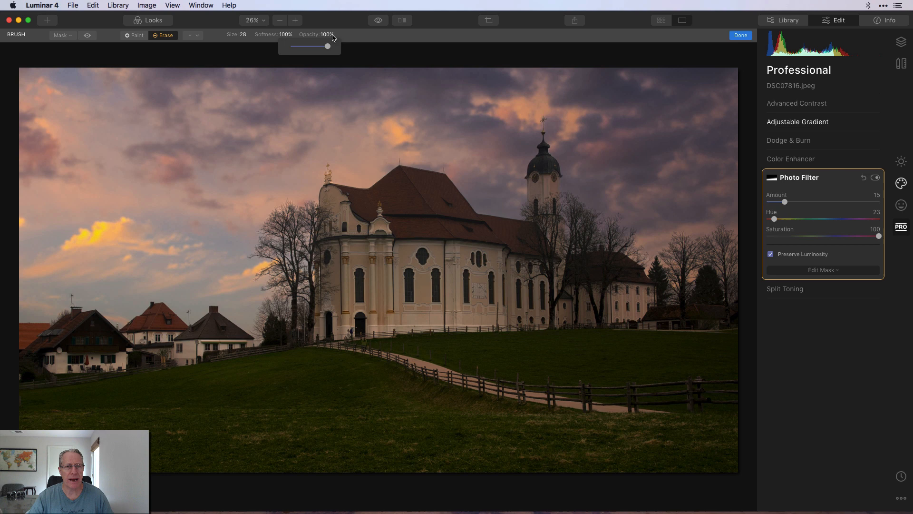
{"action": "left_click_drag", "start_coordinate": [327, 46], "coordinate": [313, 46]}
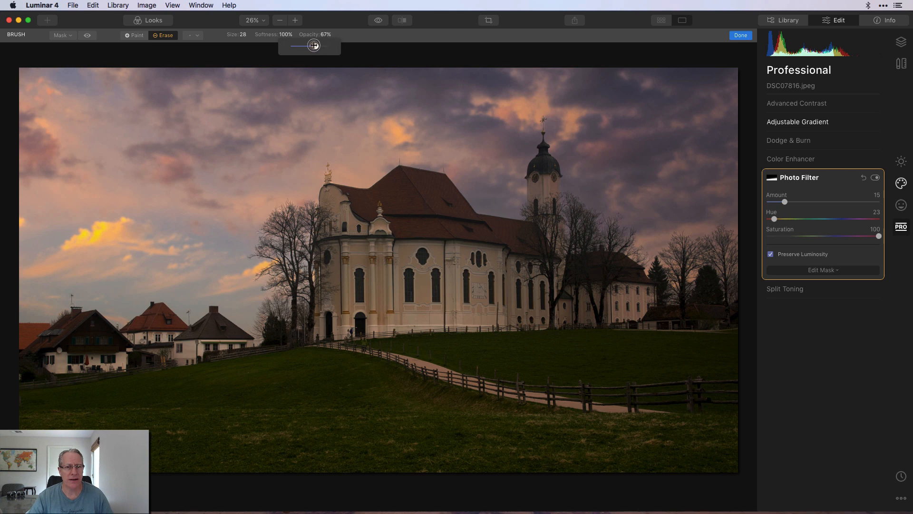
{"action": "left_click_drag", "start_coordinate": [314, 46], "coordinate": [313, 45]}
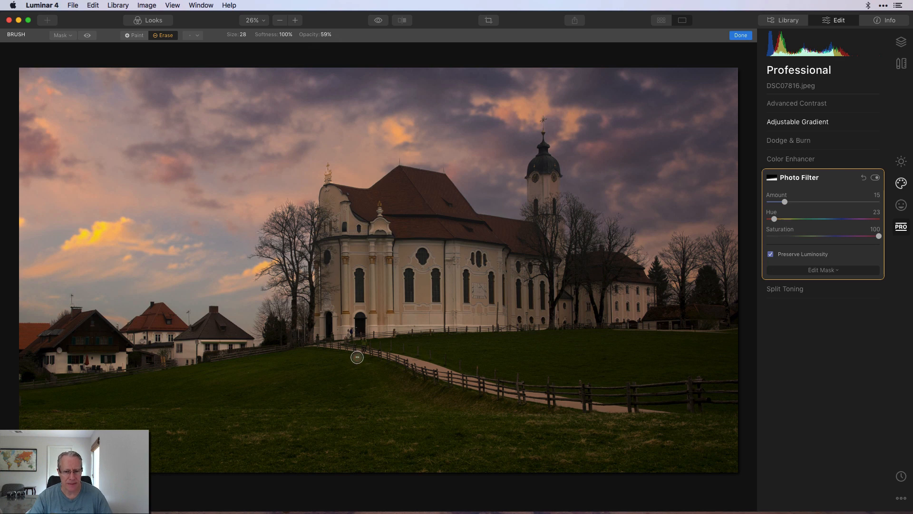
{"action": "mouse_move", "coordinate": [411, 365]}
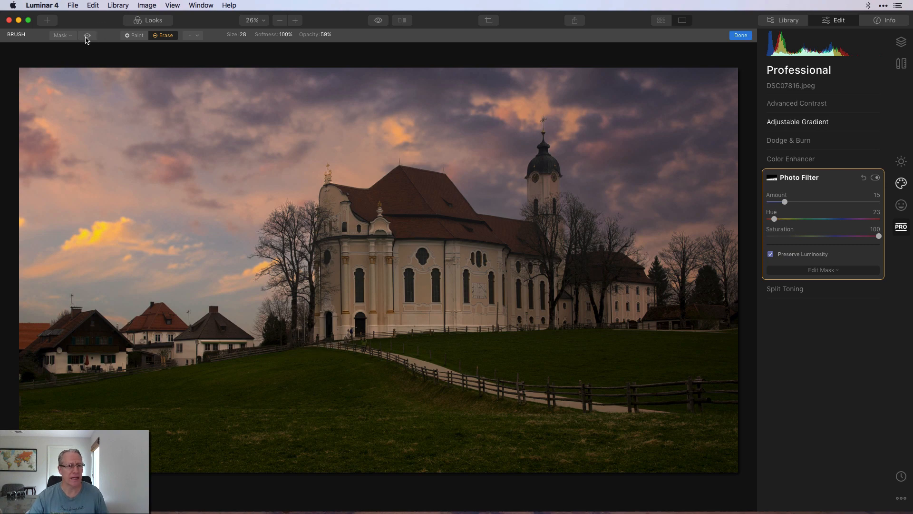
{"action": "mouse_move", "coordinate": [262, 93]}
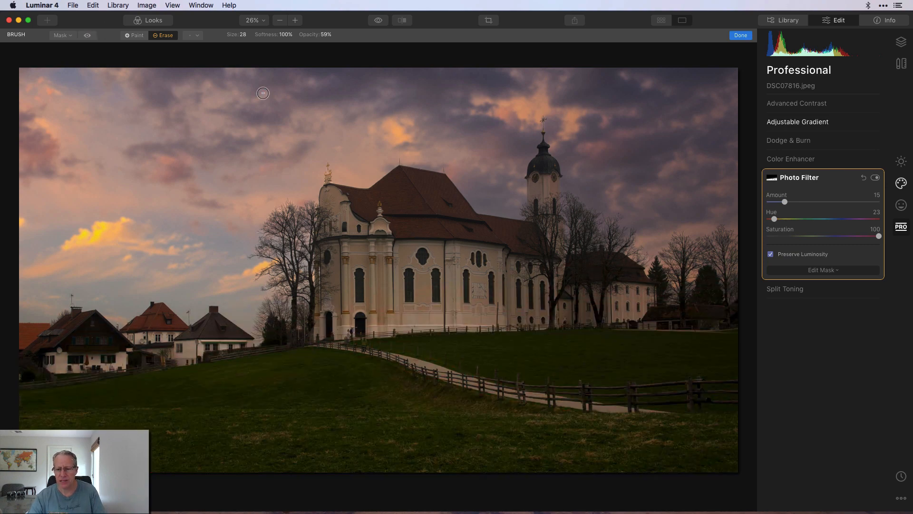
{"action": "left_click", "coordinate": [740, 34]}
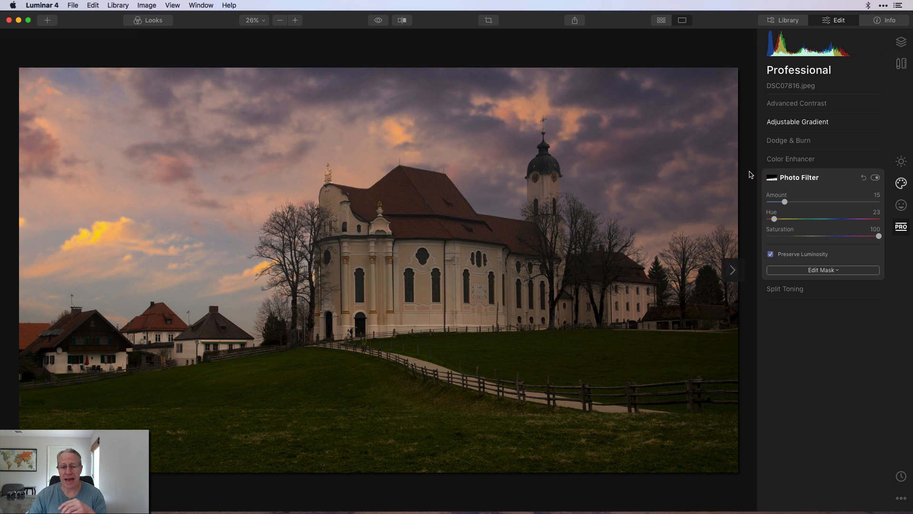
{"action": "mouse_move", "coordinate": [793, 177]}
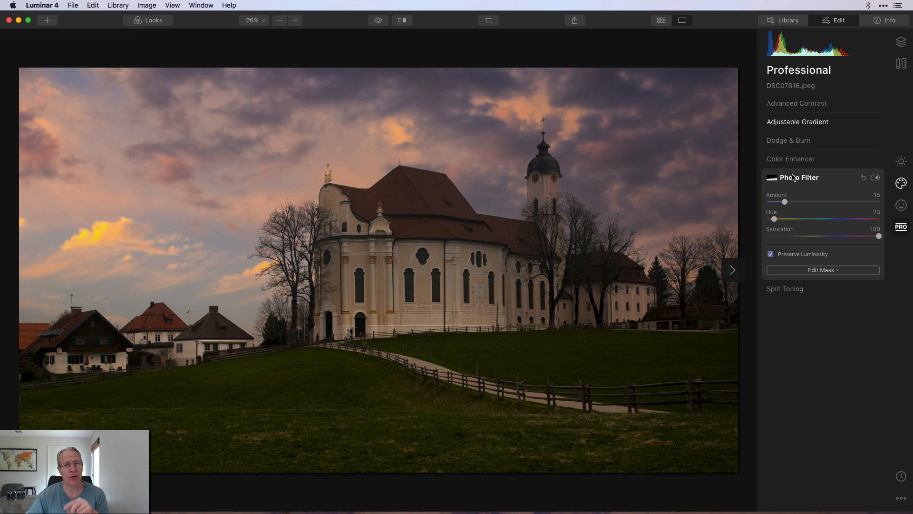
{"action": "mouse_move", "coordinate": [843, 197]}
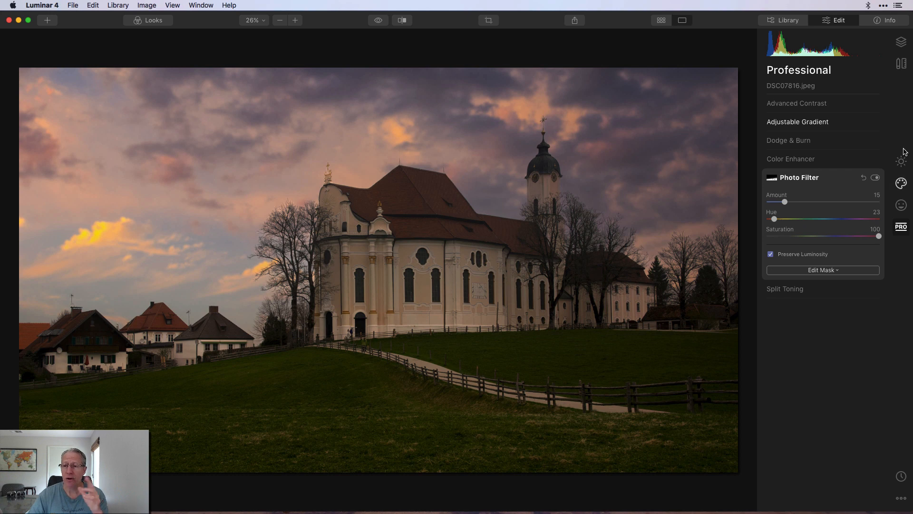
Expand the Light tool under the Essentials tab.
{"action": "left_click", "coordinate": [900, 161]}
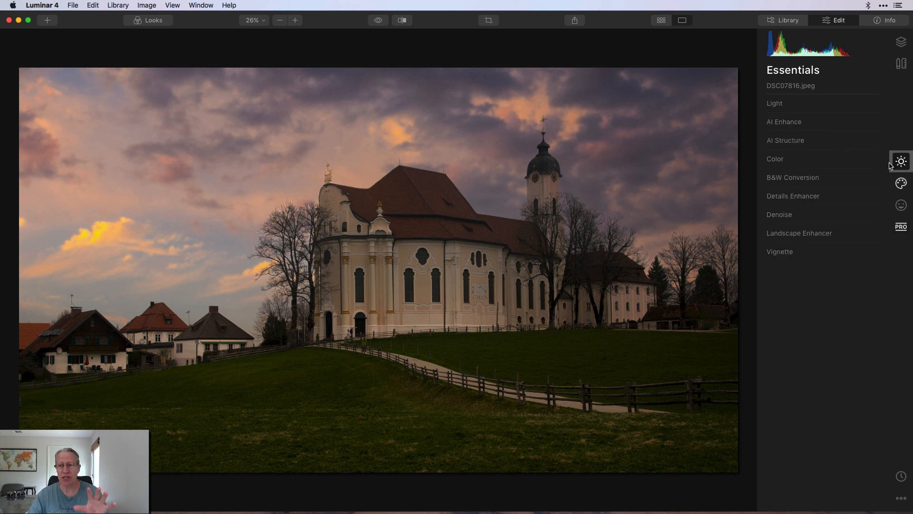
{"action": "left_click", "coordinate": [774, 103]}
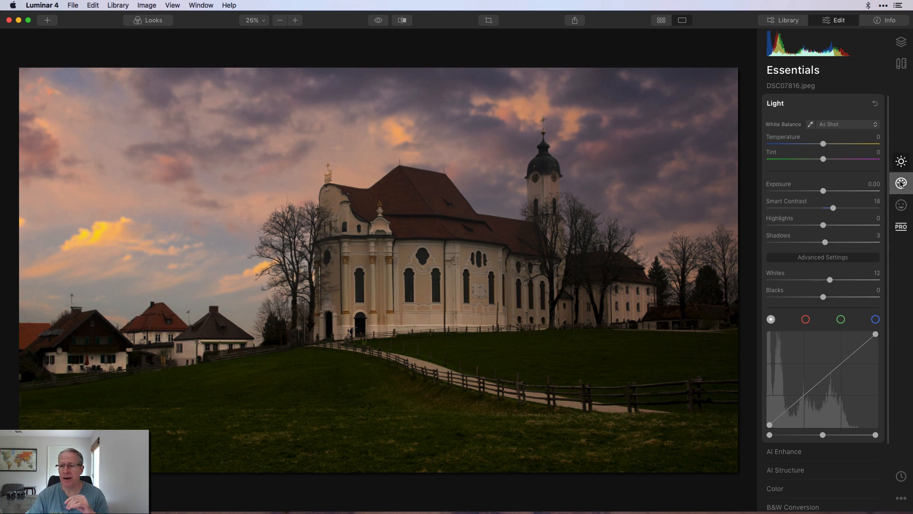
View the sunset-sky-8 AI Sky Replacement settings, then return to the Professional tools.
{"action": "left_click", "coordinate": [900, 183]}
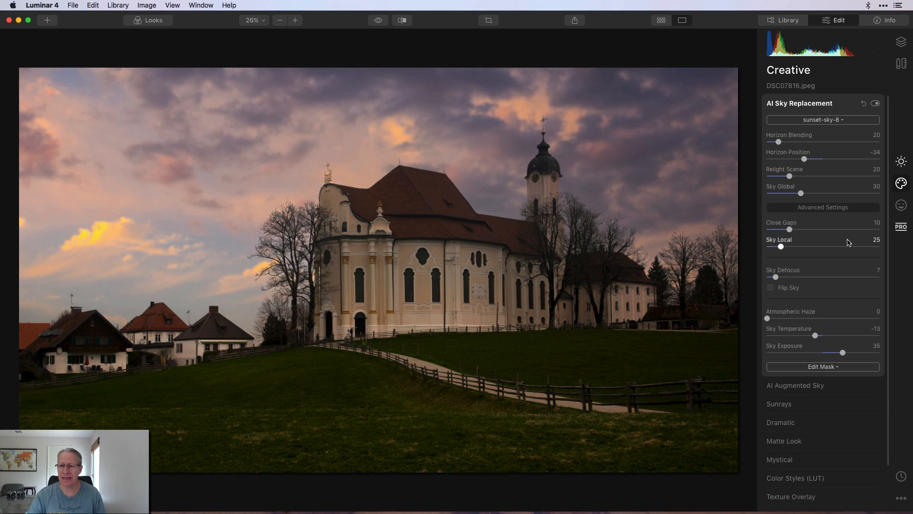
{"action": "left_click", "coordinate": [900, 227]}
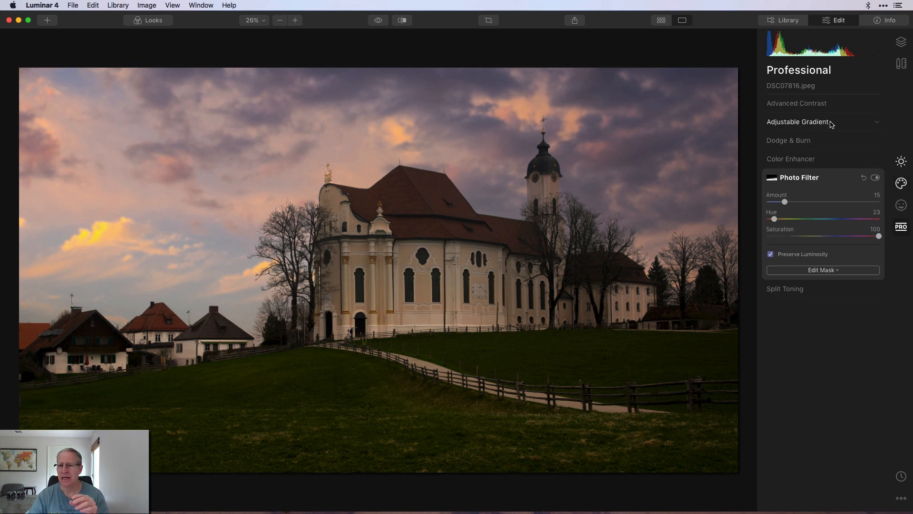
Set the gradient's Bottom to exposure 18 and contrast 26, then collapse Adjustable Gradient.
{"action": "left_click", "coordinate": [798, 122]}
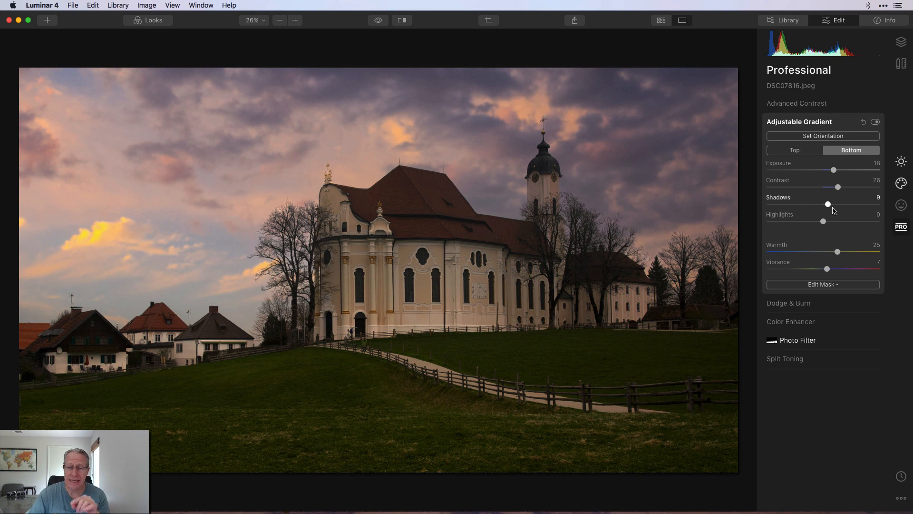
{"action": "mouse_move", "coordinate": [831, 218]}
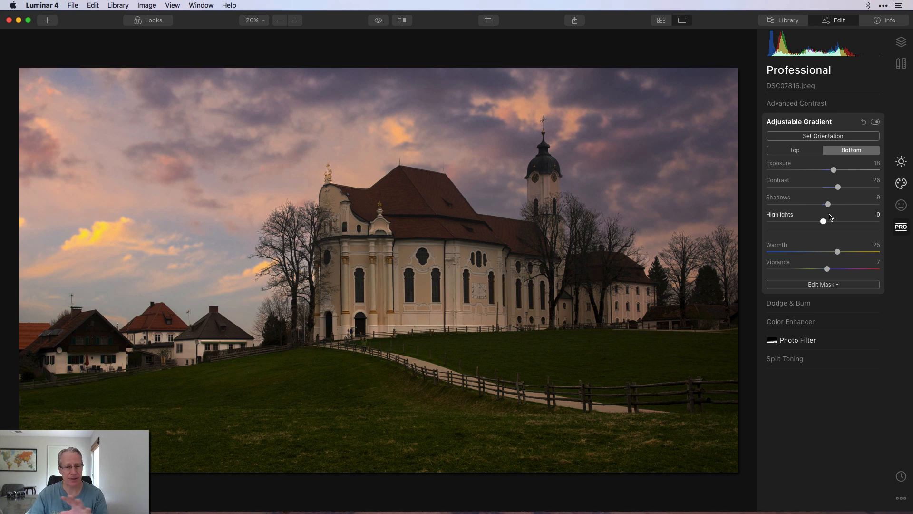
{"action": "left_click", "coordinate": [798, 121]}
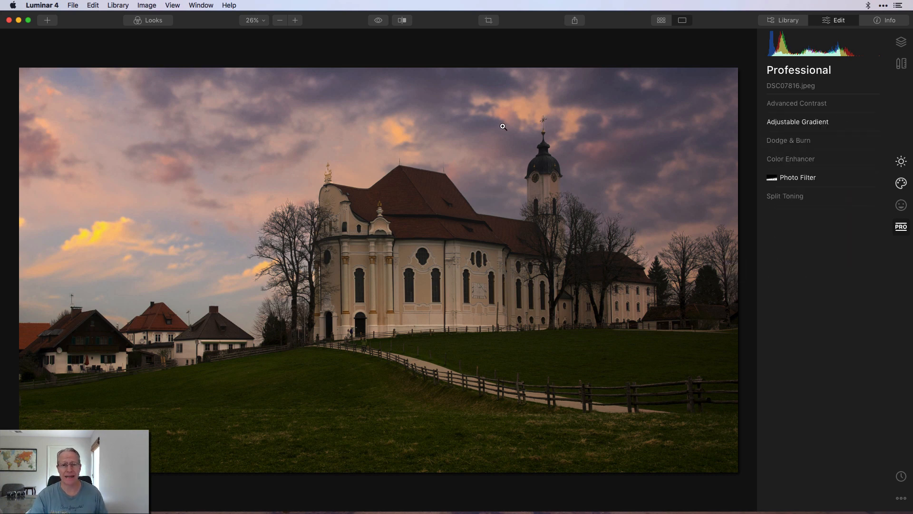
Return the finished church photo to the Professional tools to show its Light adjustments.
{"action": "left_click", "coordinate": [377, 21]}
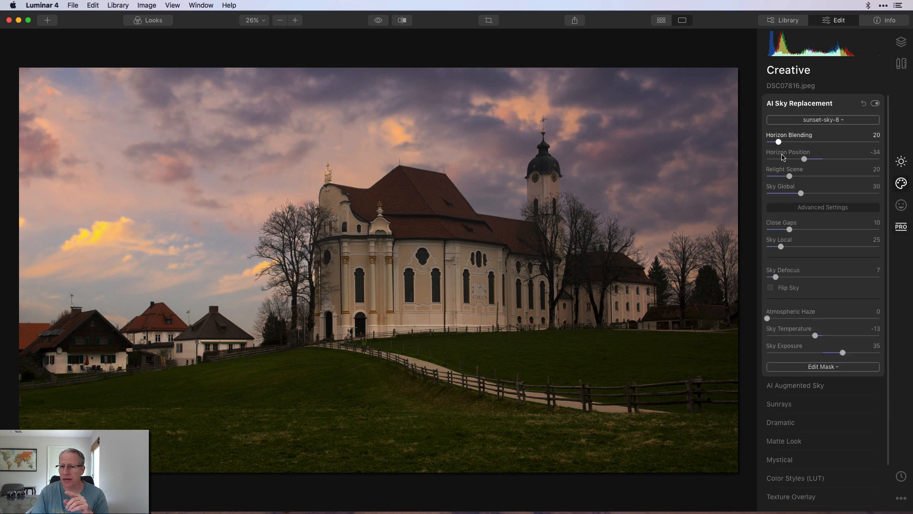
{"action": "mouse_move", "coordinate": [788, 174]}
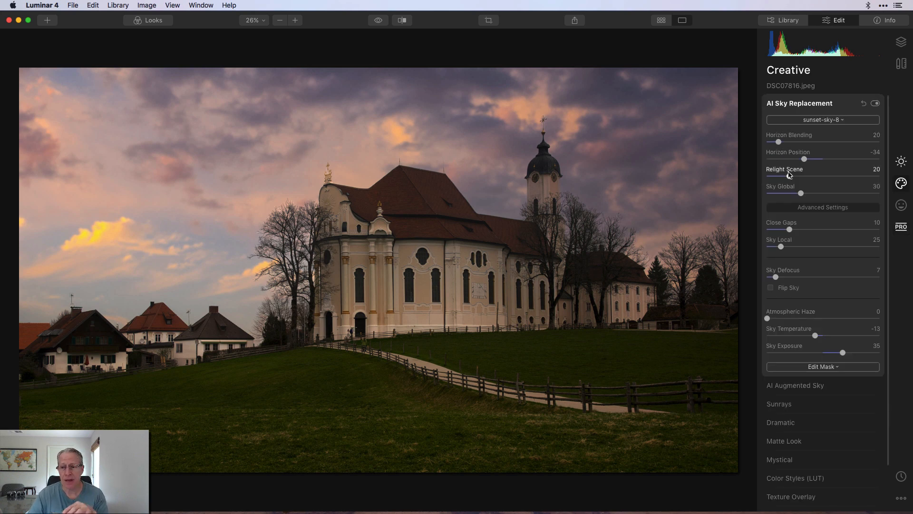
{"action": "left_click", "coordinate": [900, 226]}
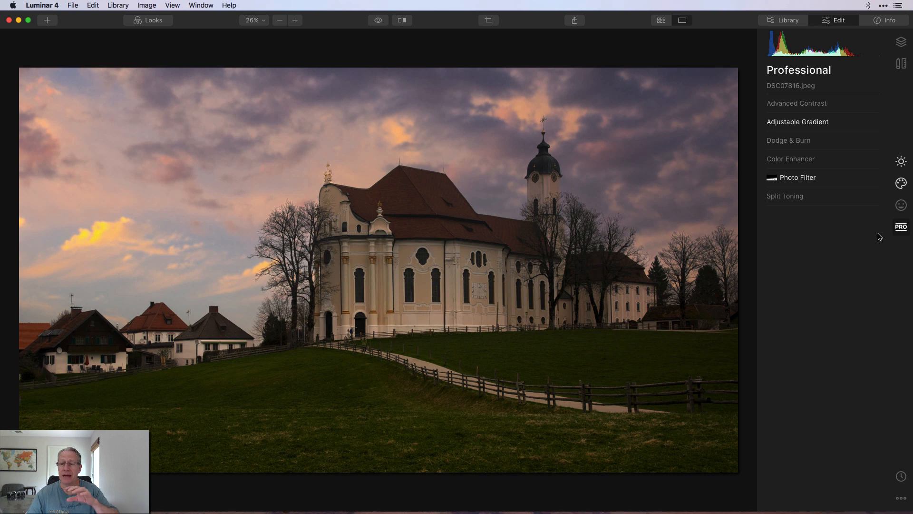
{"action": "mouse_move", "coordinate": [840, 234]}
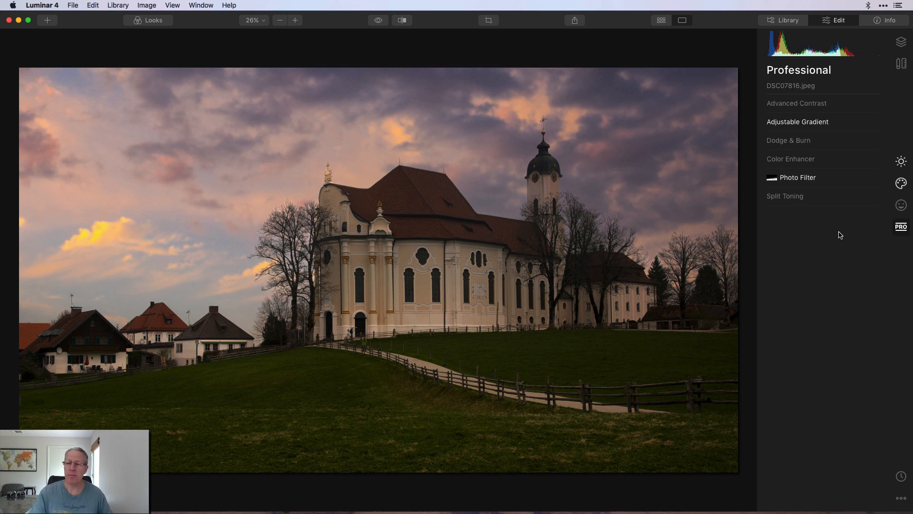
{"action": "mouse_move", "coordinate": [901, 161]}
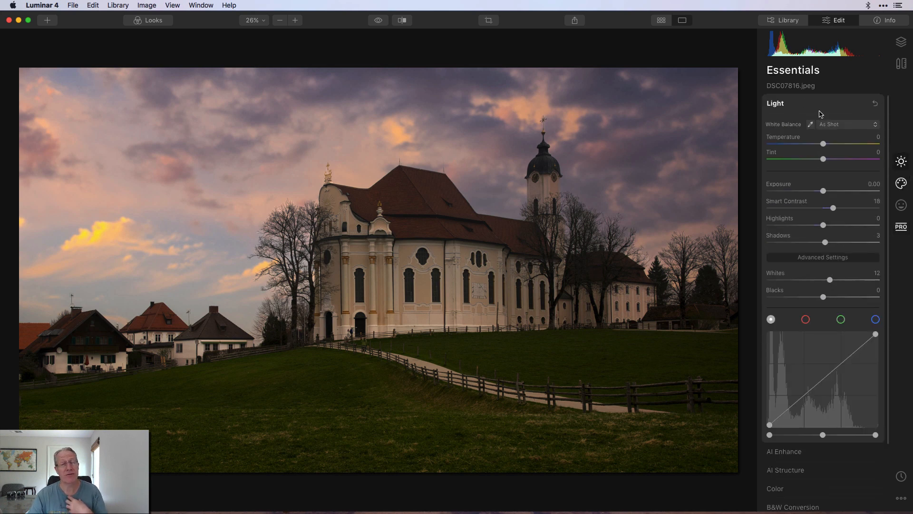
Collapse Light and toggle the original preview to compare the church against its grey sky.
{"action": "left_click", "coordinate": [775, 103]}
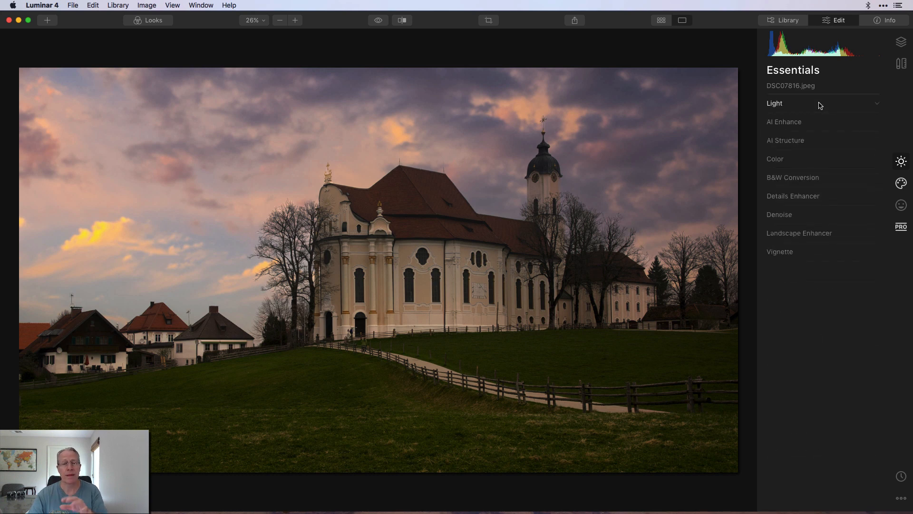
{"action": "mouse_move", "coordinate": [815, 177]}
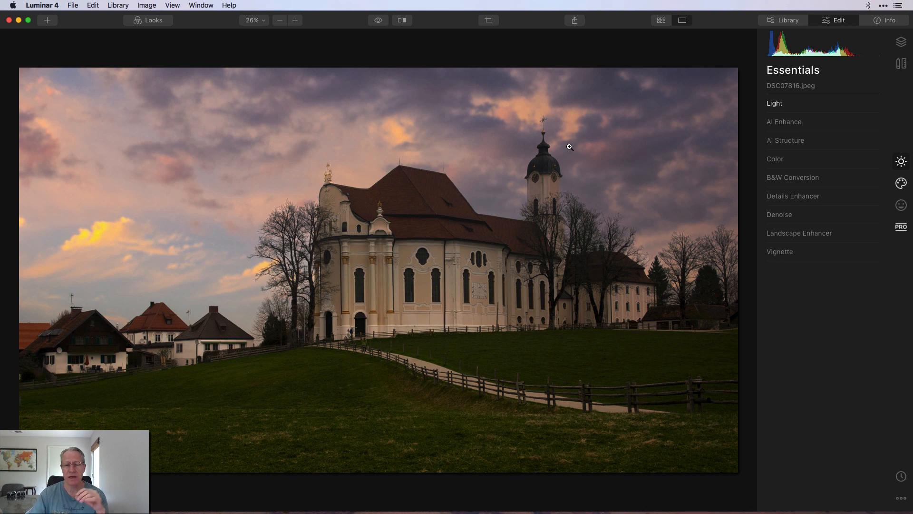
{"action": "mouse_move", "coordinate": [526, 334]}
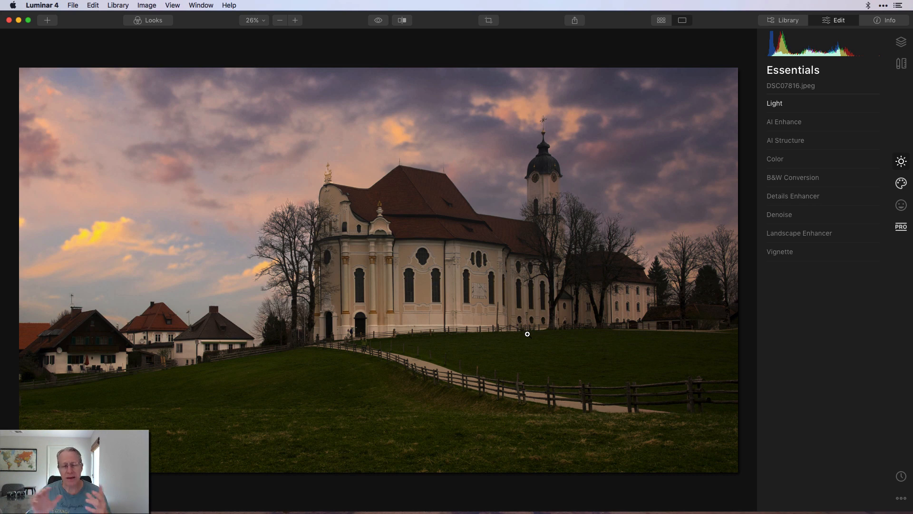
{"action": "left_click", "coordinate": [377, 20]}
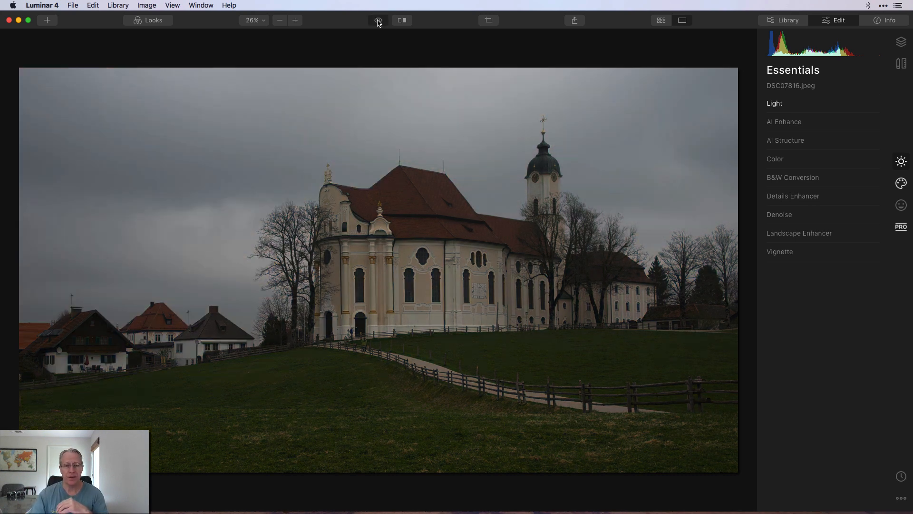
{"action": "left_click", "coordinate": [377, 20]}
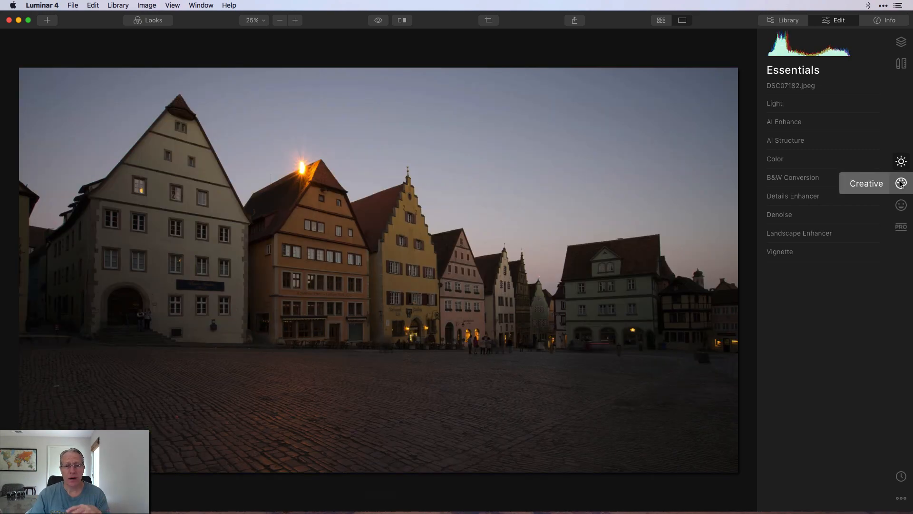
Use AI Sky Replacement to give the town square the Dramatic Sunset 4 sky.
{"action": "left_click", "coordinate": [900, 183]}
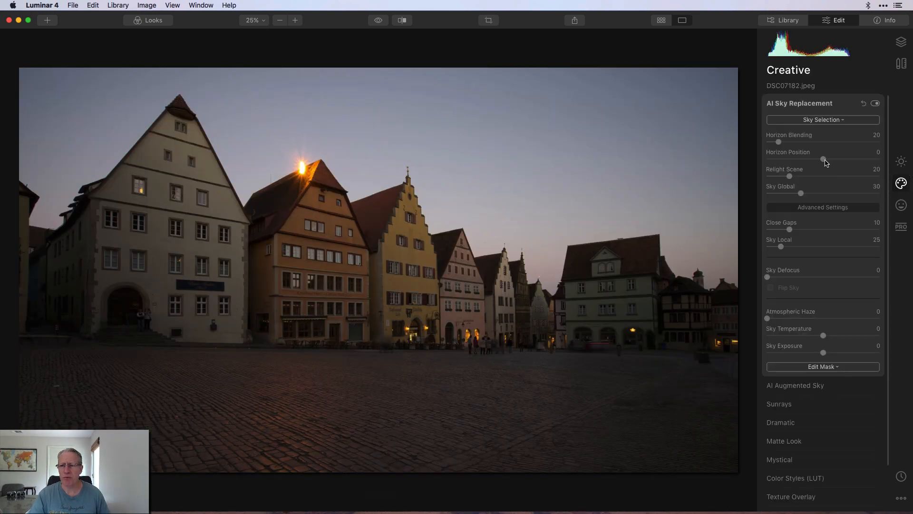
{"action": "left_click", "coordinate": [822, 119]}
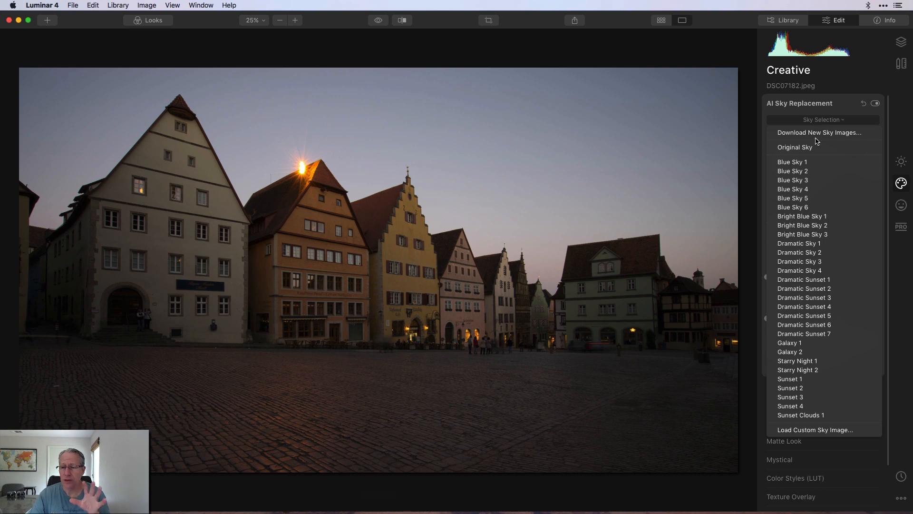
{"action": "left_click", "coordinate": [803, 307]}
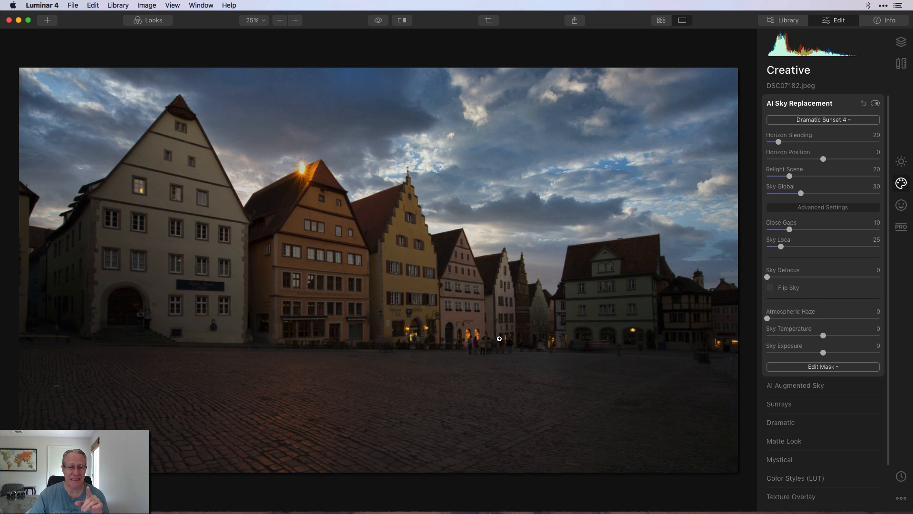
{"action": "left_click", "coordinate": [377, 20]}
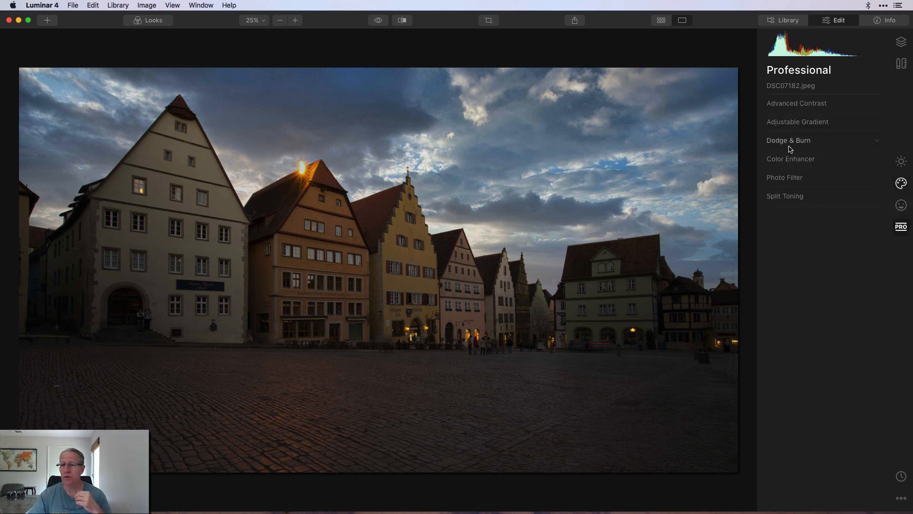
Add an Adjustable Gradient brightening the bottom, plus a blue Photo Filter (Hue 226, Amount 14).
{"action": "left_click", "coordinate": [797, 122]}
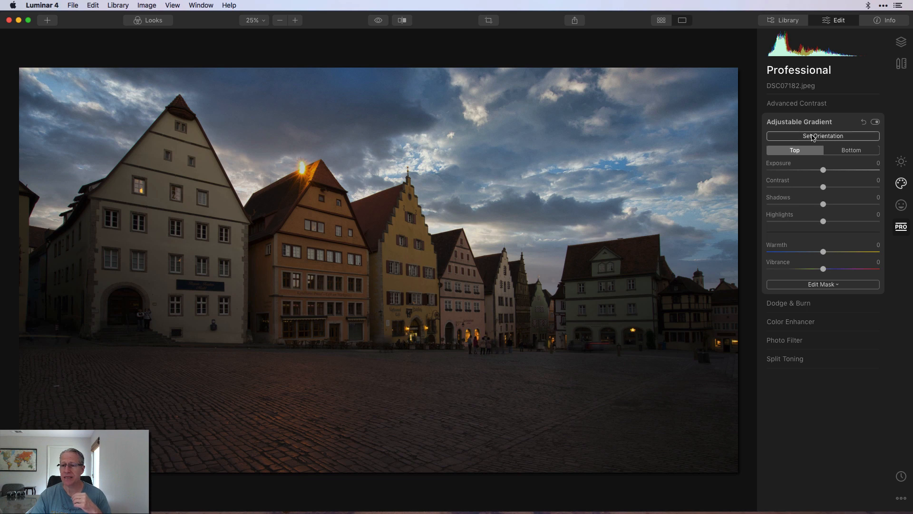
{"action": "left_click", "coordinate": [822, 136]}
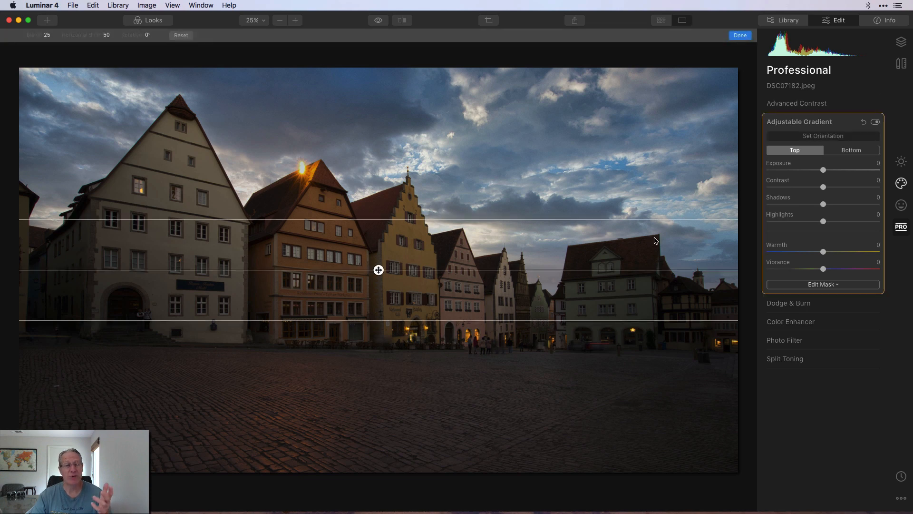
{"action": "left_click", "coordinate": [739, 34]}
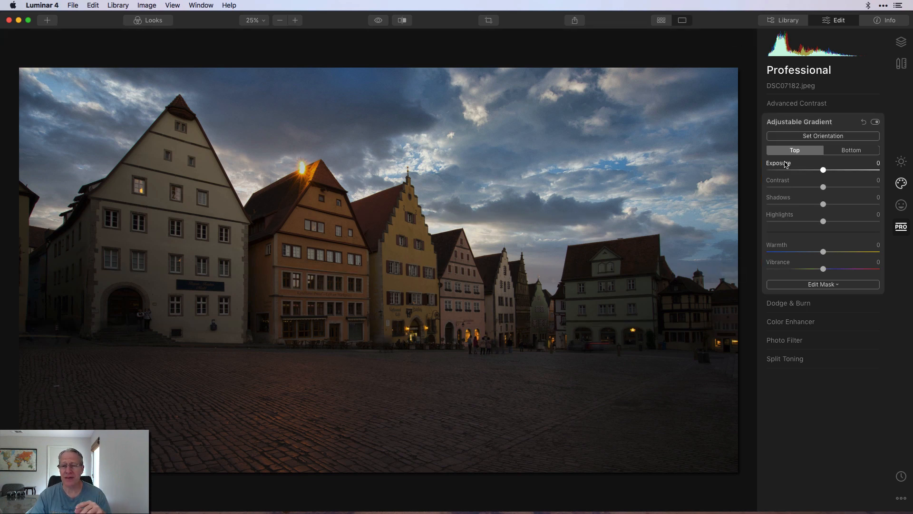
{"action": "left_click", "coordinate": [850, 150]}
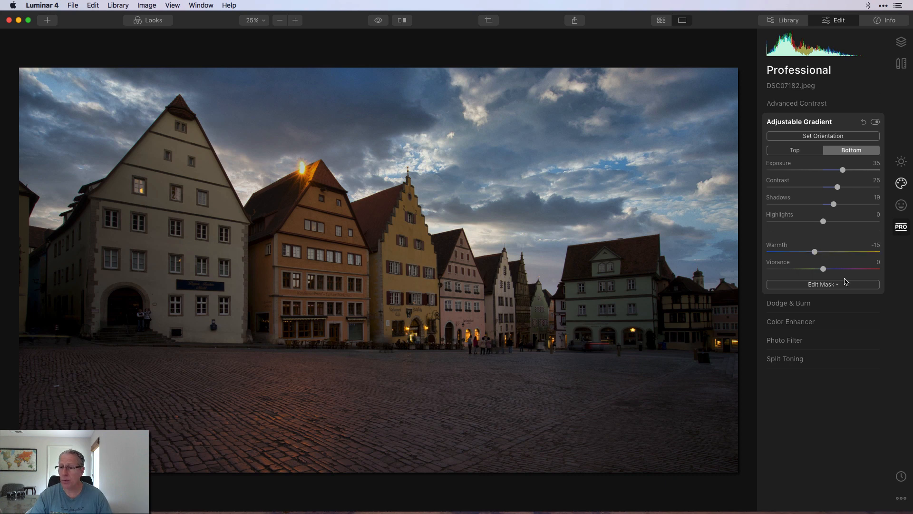
{"action": "left_click", "coordinate": [784, 340]}
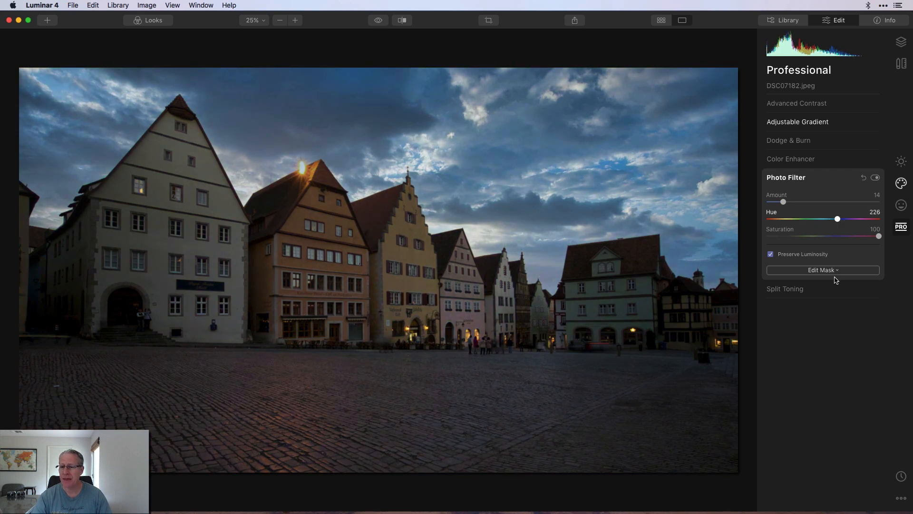
Mask the blue Photo Filter with a gradient over the cobbled foreground, previewing the mask first.
{"action": "left_click", "coordinate": [821, 270]}
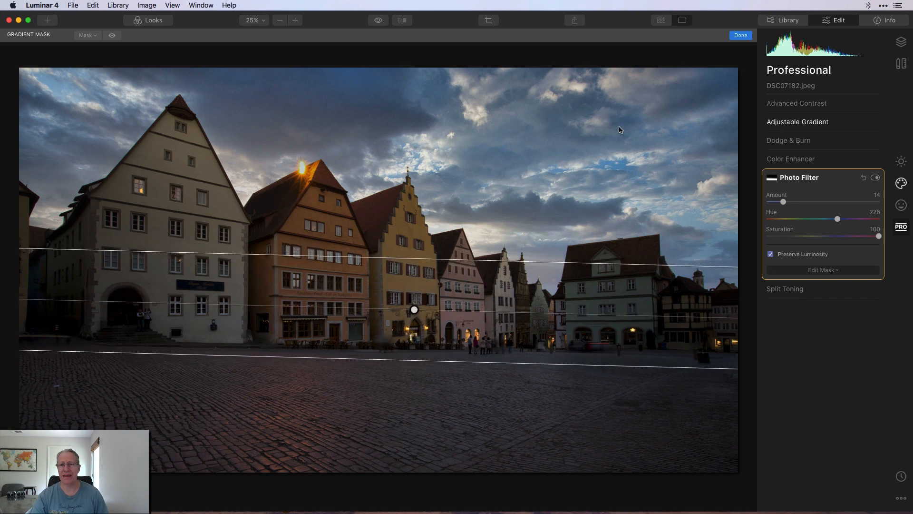
{"action": "left_click", "coordinate": [112, 35]}
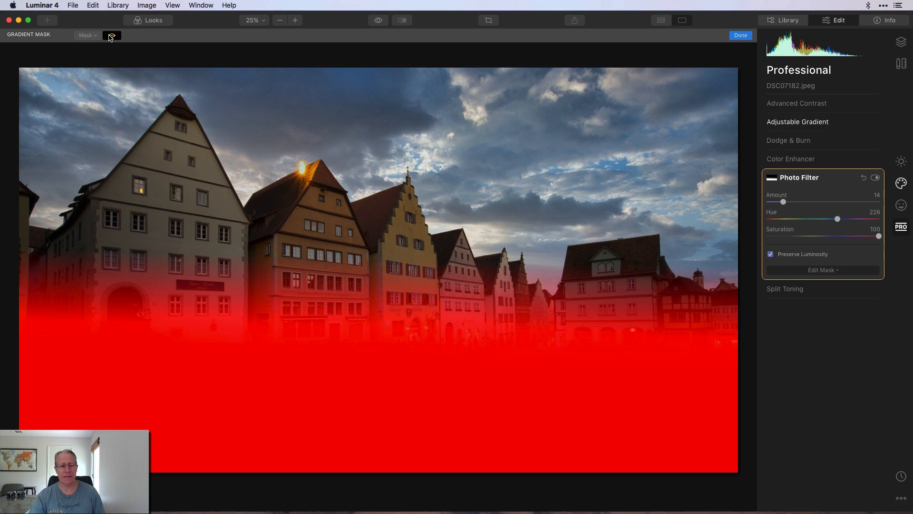
{"action": "left_click", "coordinate": [740, 35]}
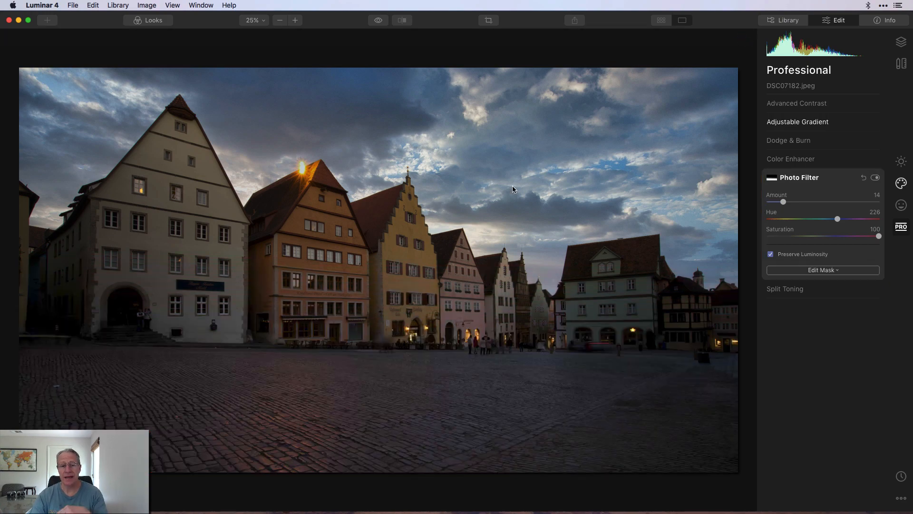
{"action": "left_click", "coordinate": [378, 20]}
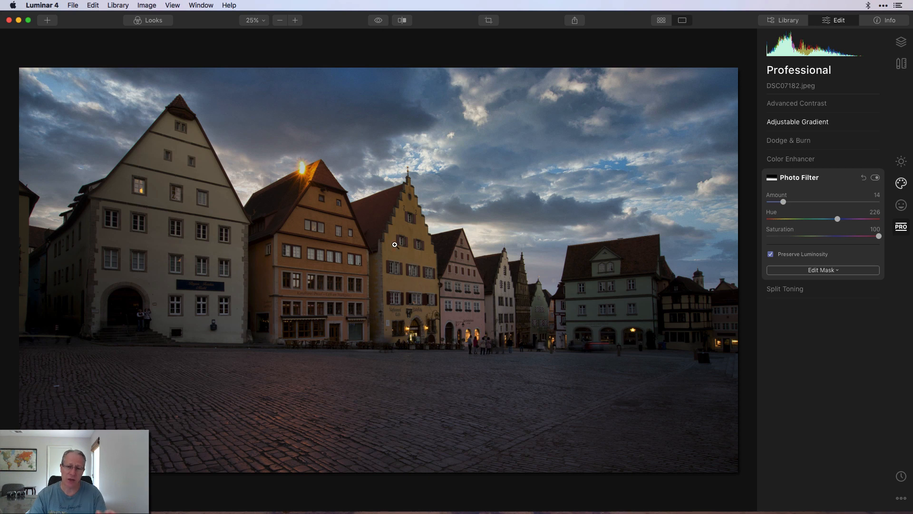
{"action": "mouse_move", "coordinate": [287, 478]}
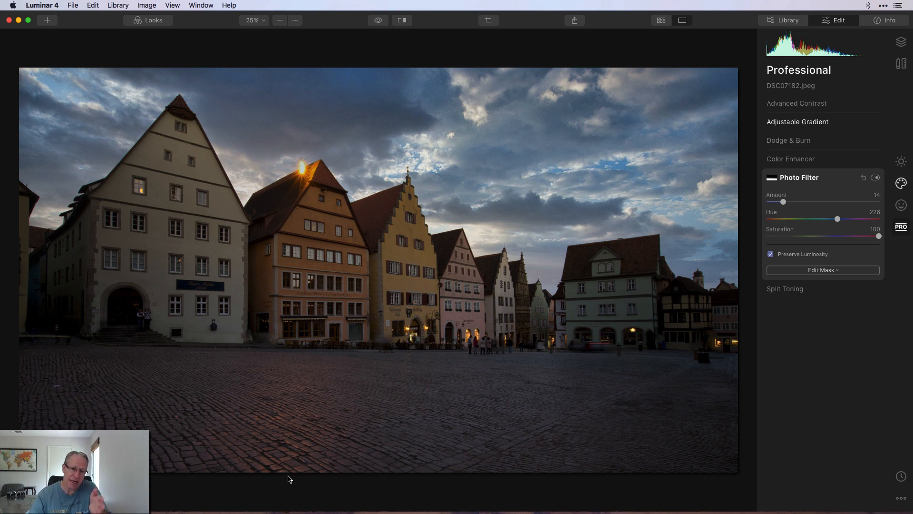
{"action": "mouse_move", "coordinate": [420, 406]}
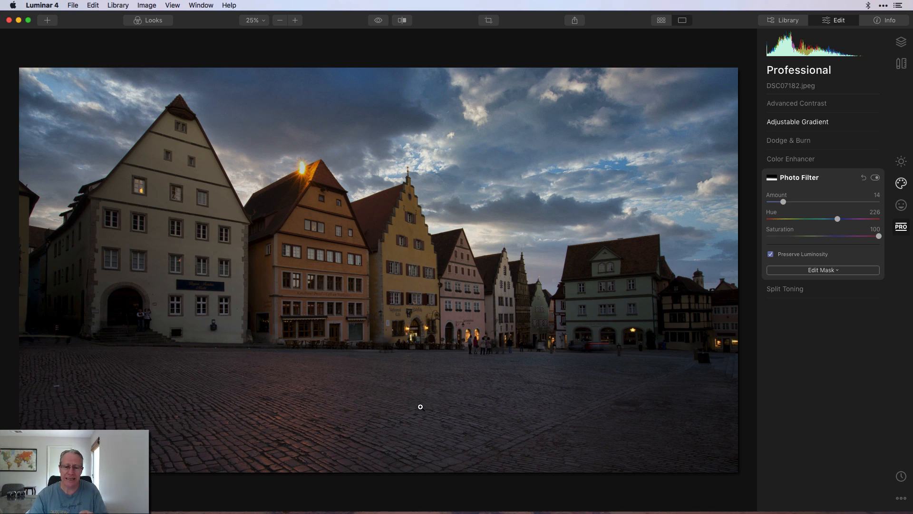
{"action": "mouse_move", "coordinate": [449, 406]}
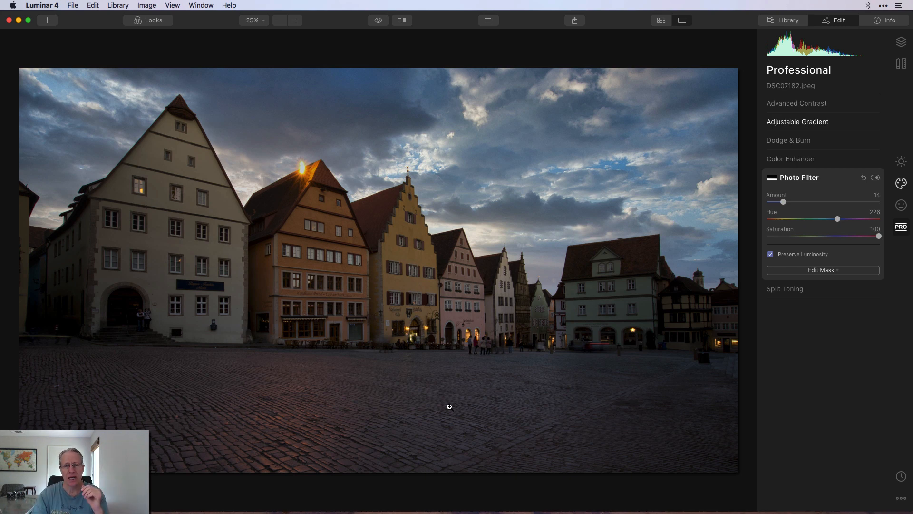
{"action": "mouse_move", "coordinate": [459, 393]}
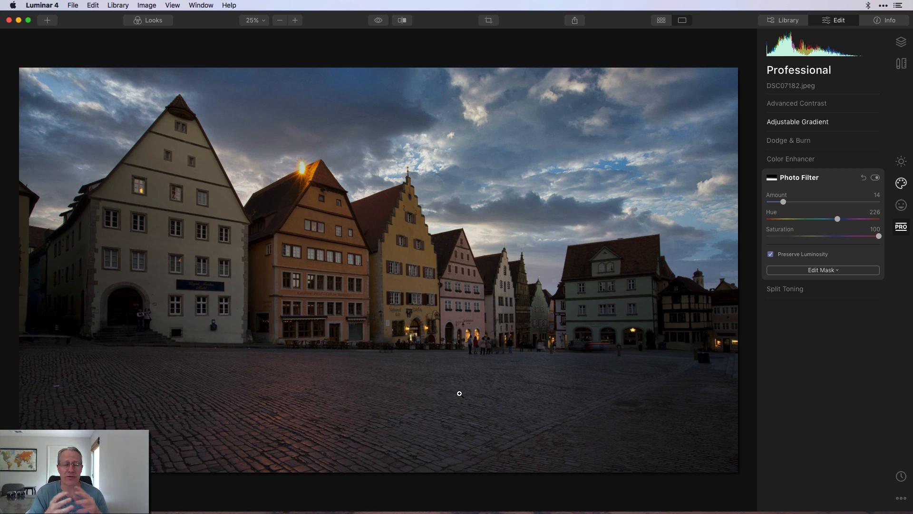
{"action": "mouse_move", "coordinate": [382, 11]}
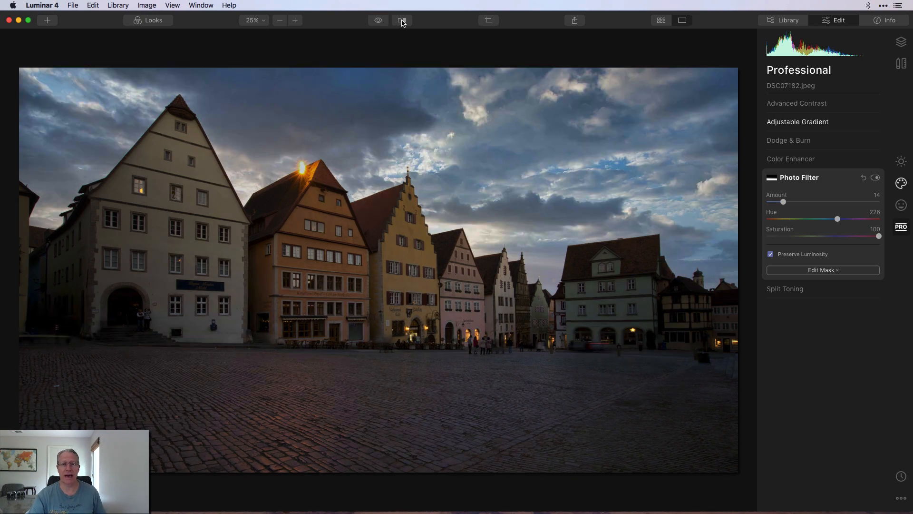
{"action": "left_click", "coordinate": [402, 20]}
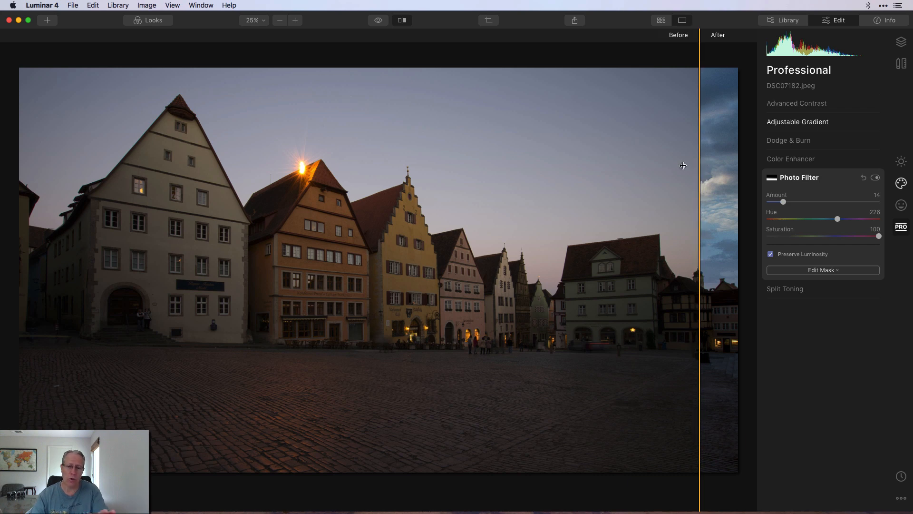
{"action": "left_click", "coordinate": [401, 20]}
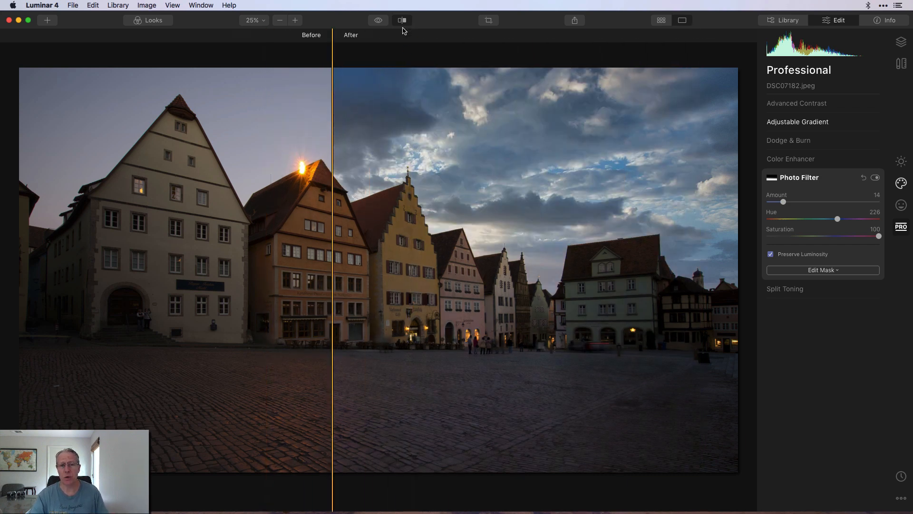
{"action": "left_click", "coordinate": [401, 20]}
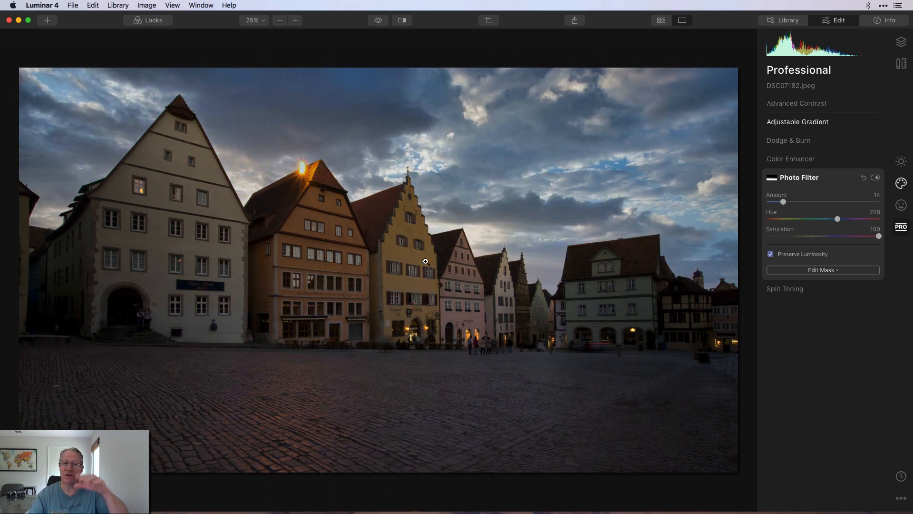